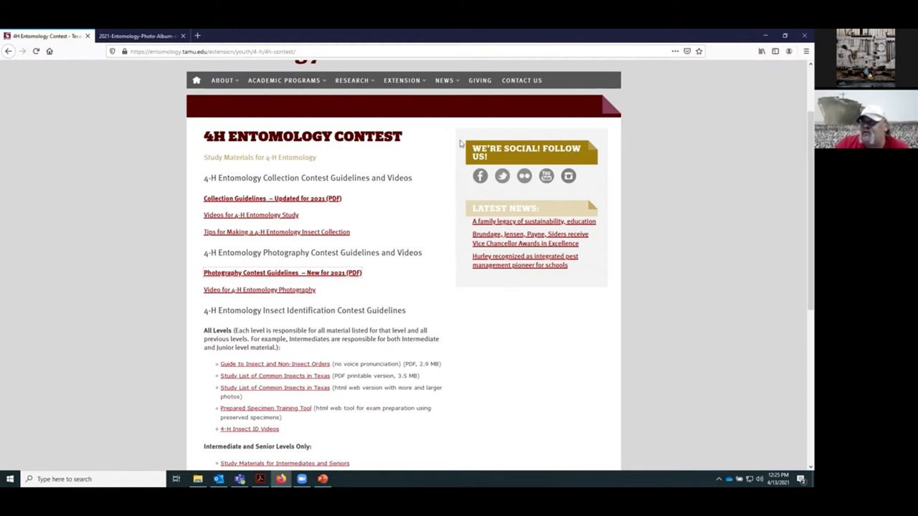
pyautogui.moveTo(219, 190)
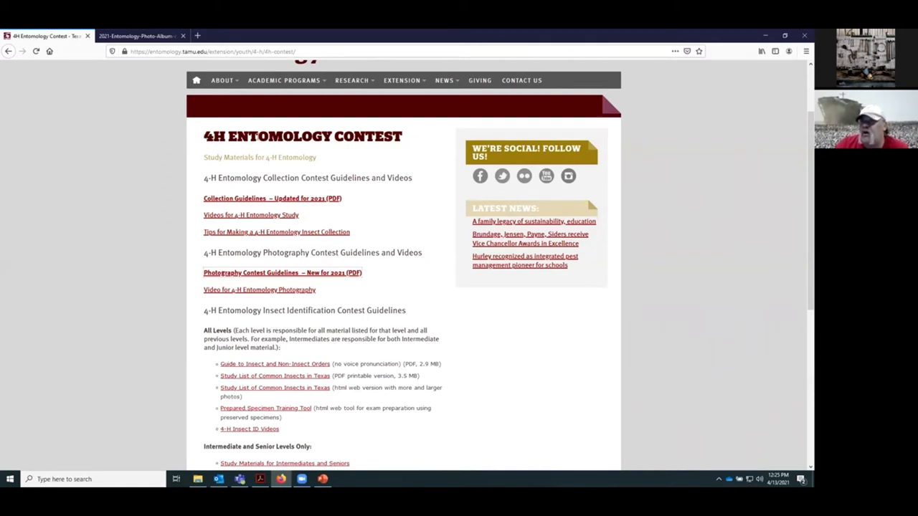
pyautogui.moveTo(358, 111)
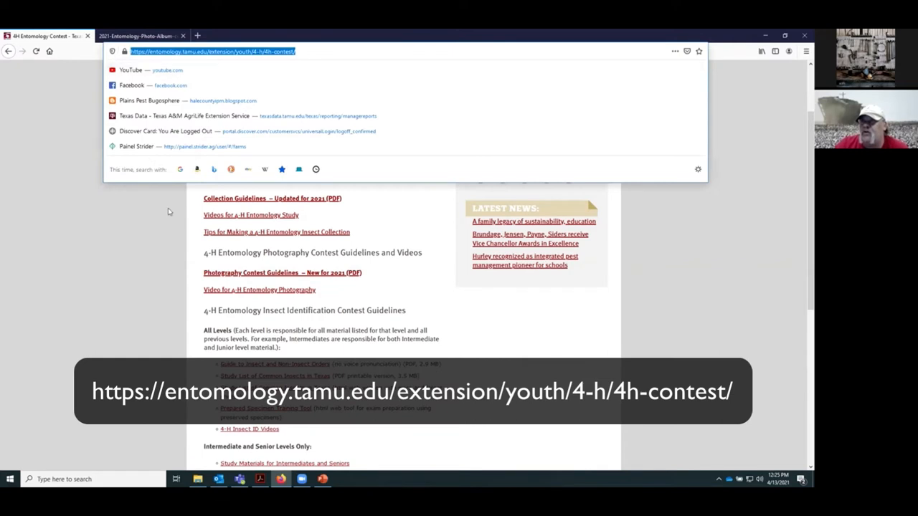
pyautogui.moveTo(395, 209)
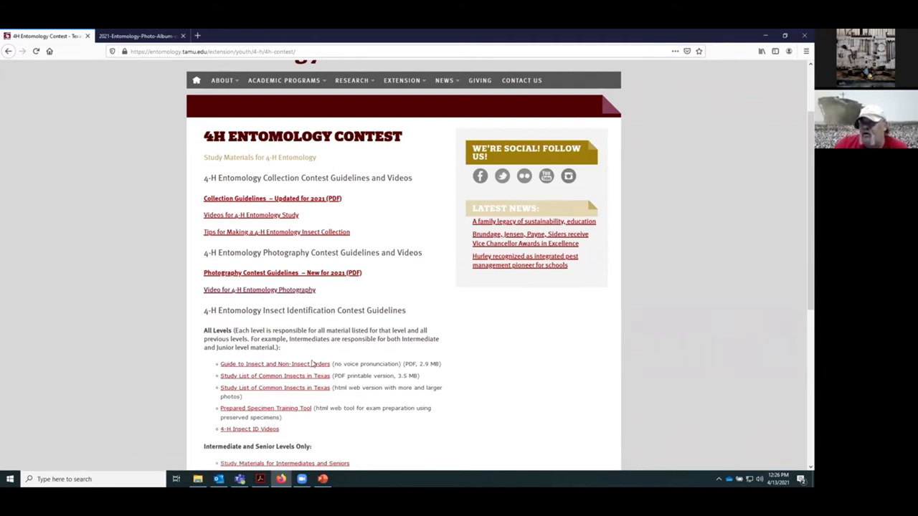
pyautogui.moveTo(269, 368)
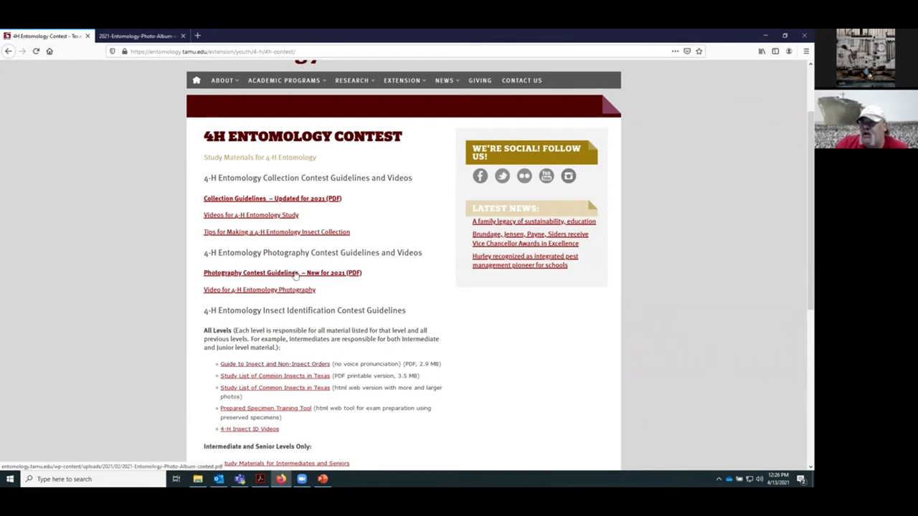
# Open the 2021 Texas 4-H Entomology Photography Contest guidelines PDF and scroll to page 2
pyautogui.click(136, 36)
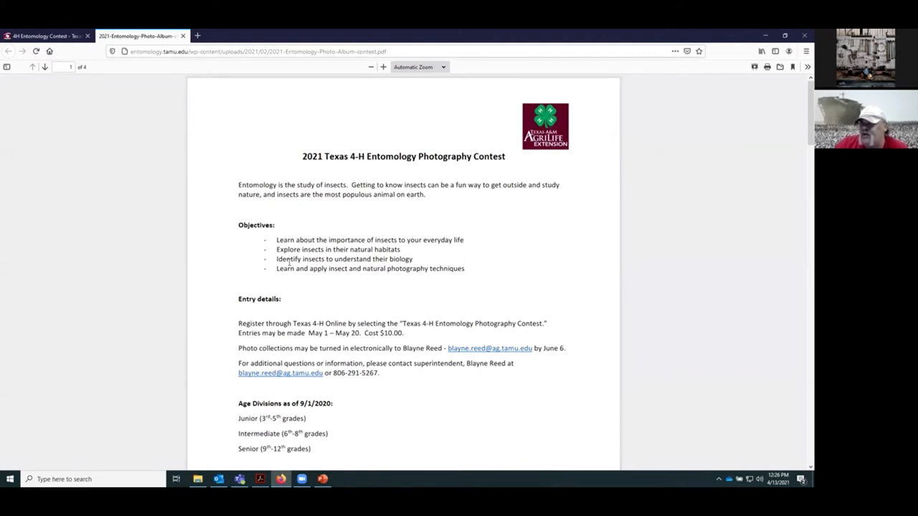
pyautogui.moveTo(313, 293)
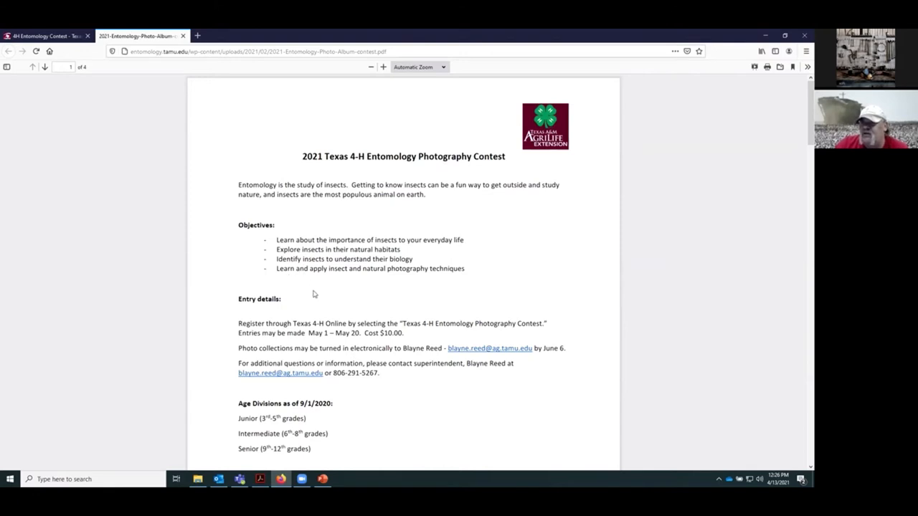
pyautogui.moveTo(300, 323)
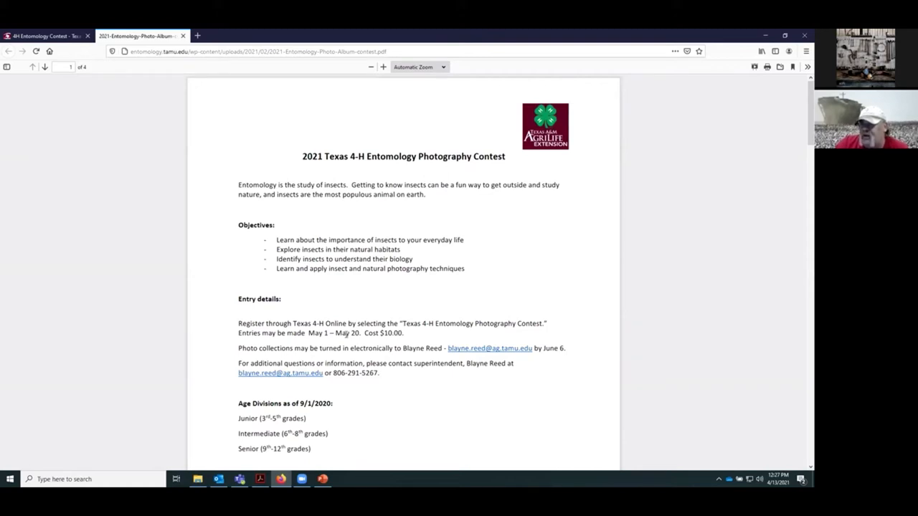
pyautogui.scroll(-3)
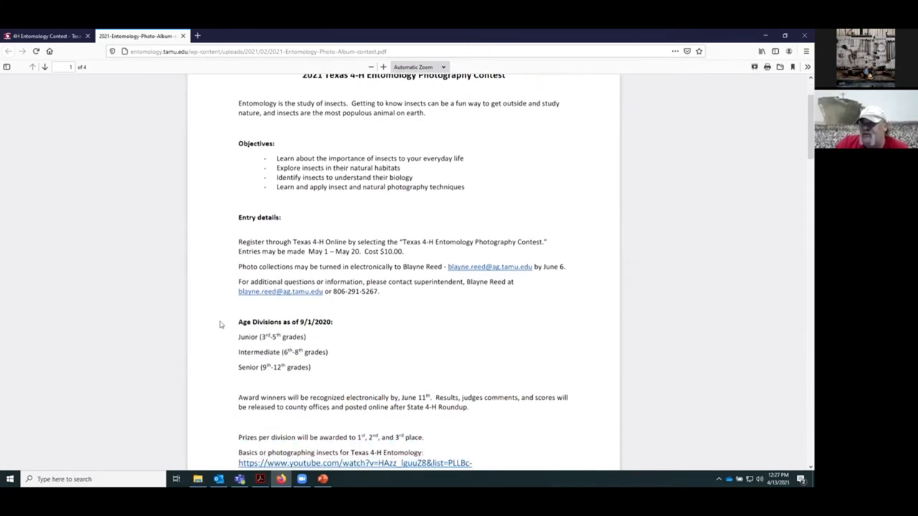
pyautogui.moveTo(260, 346)
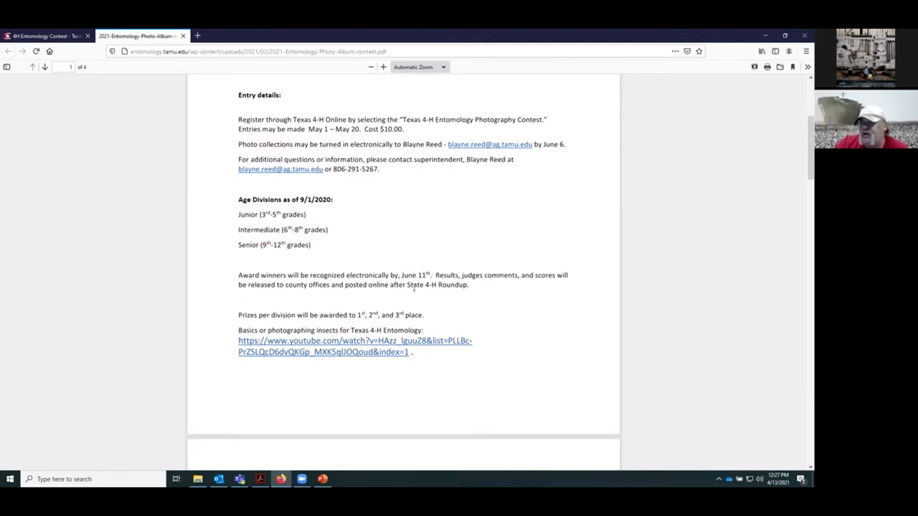
pyautogui.moveTo(438, 294)
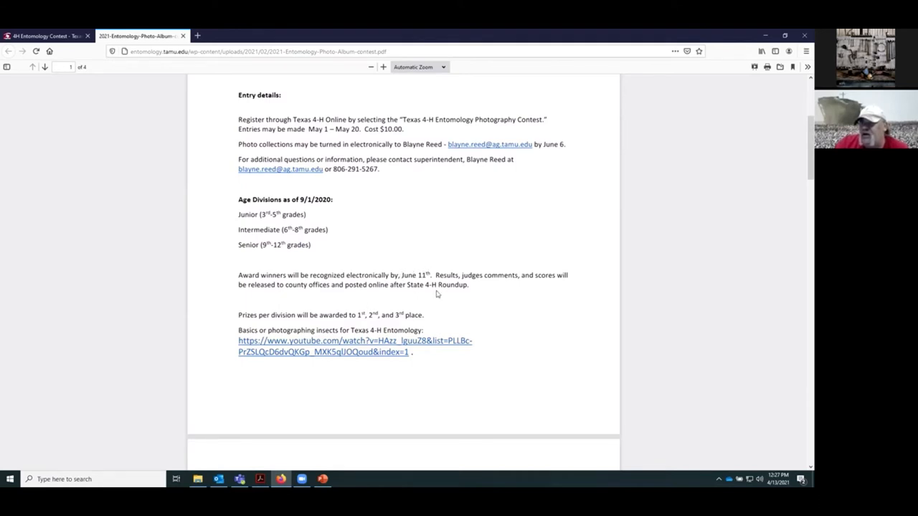
pyautogui.scroll(-3)
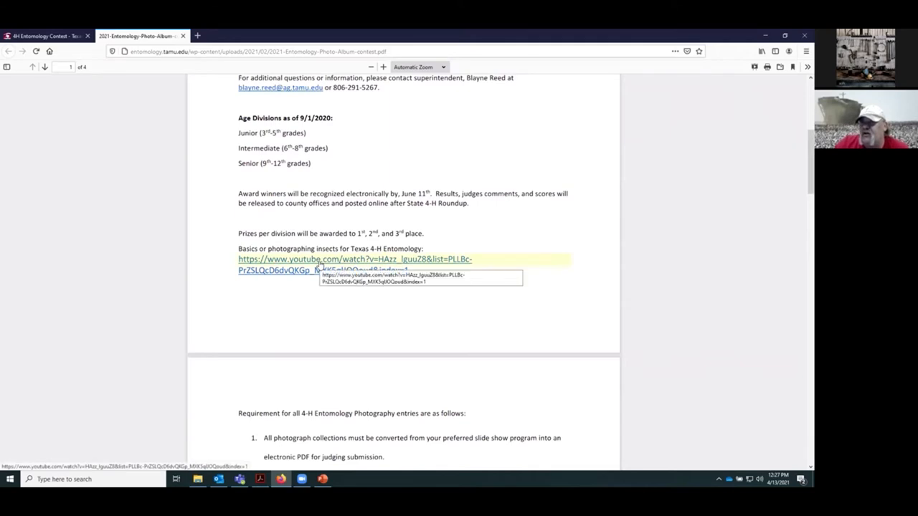
pyautogui.moveTo(511, 290)
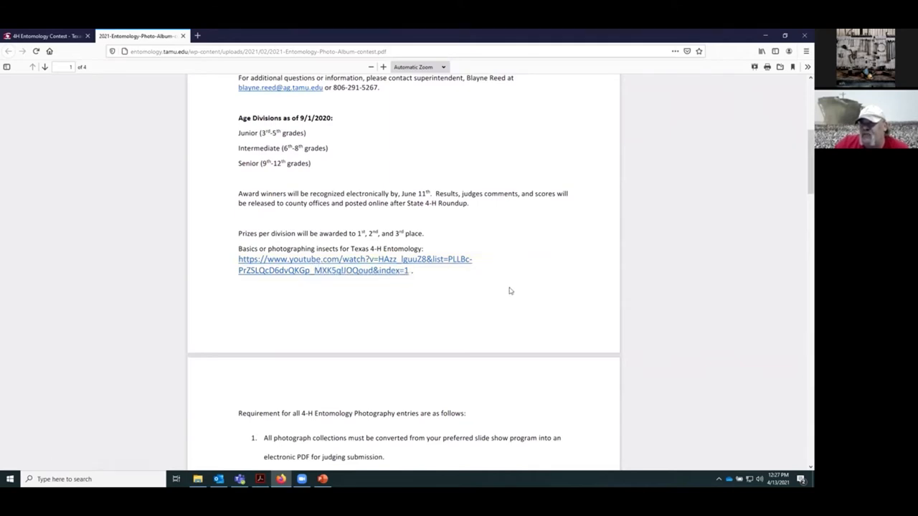
pyautogui.scroll(-3)
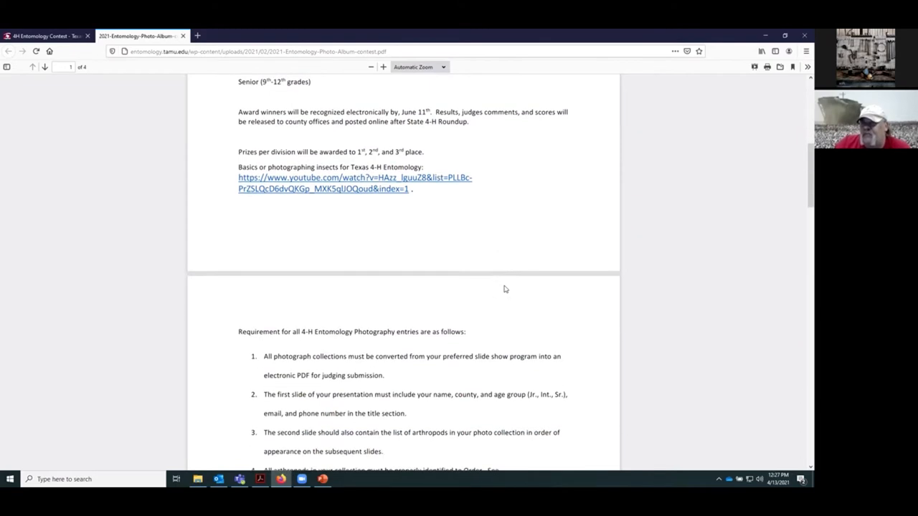
# Scroll until page 2's entry requirements one through eight fill the viewer
pyautogui.scroll(-3)
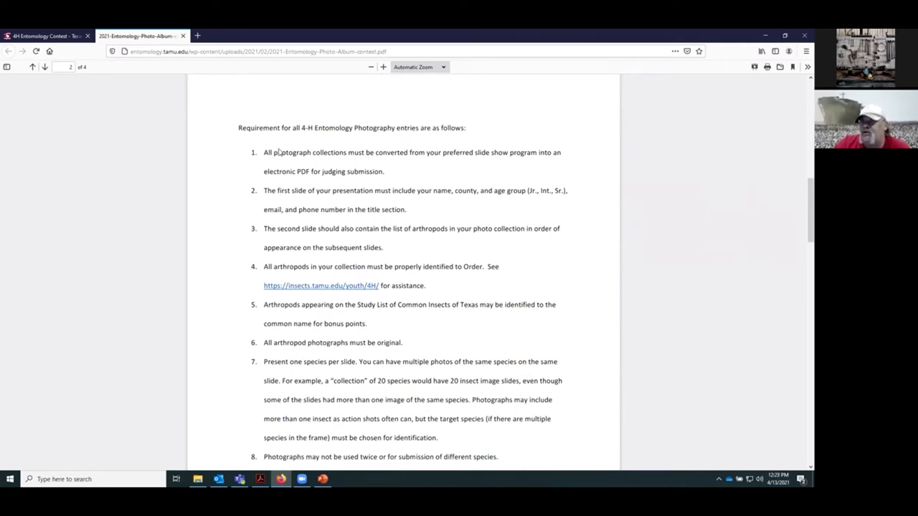
pyautogui.moveTo(351, 380)
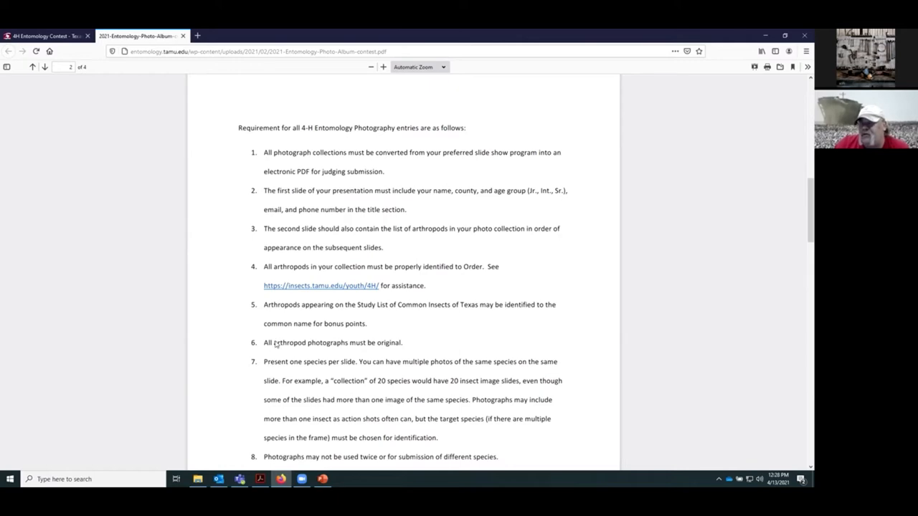
pyautogui.click(322, 479)
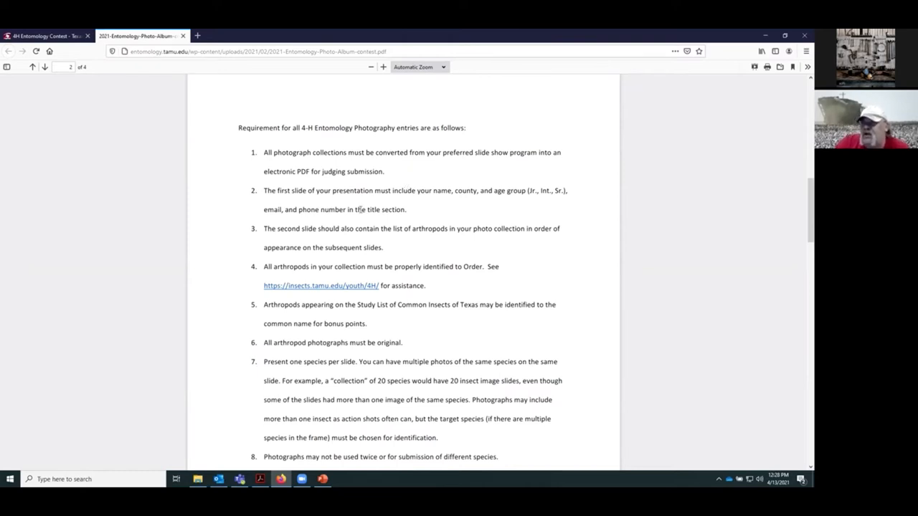
pyautogui.moveTo(381, 201)
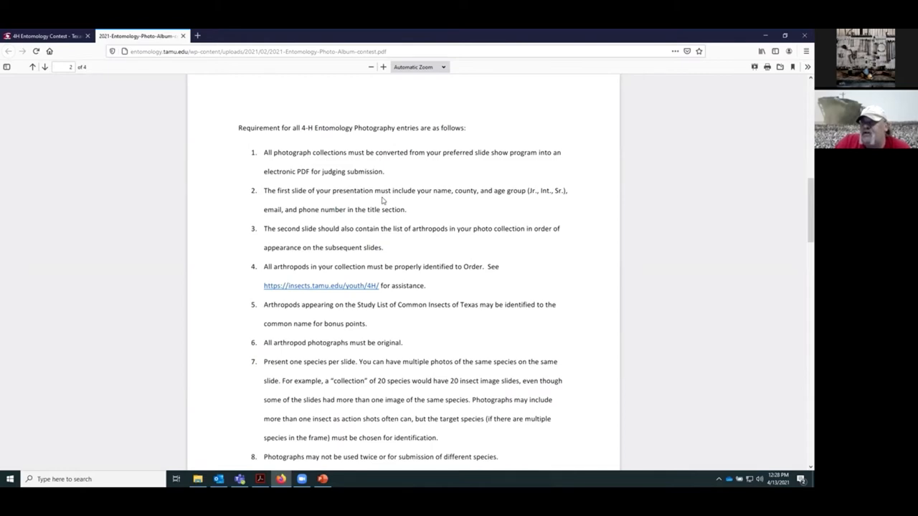
pyautogui.moveTo(330, 419)
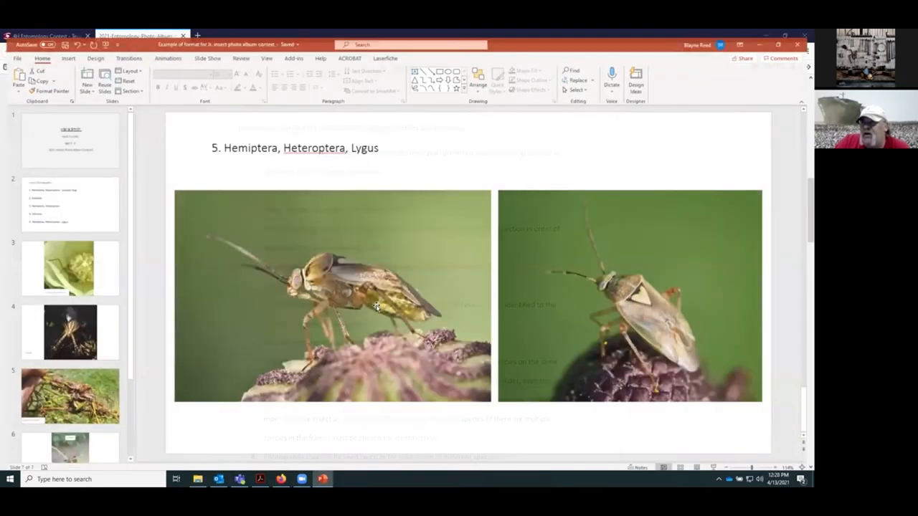
# View the album's title slide and slide 2 arthropod list, then return to the guidelines PDF
pyautogui.click(64, 136)
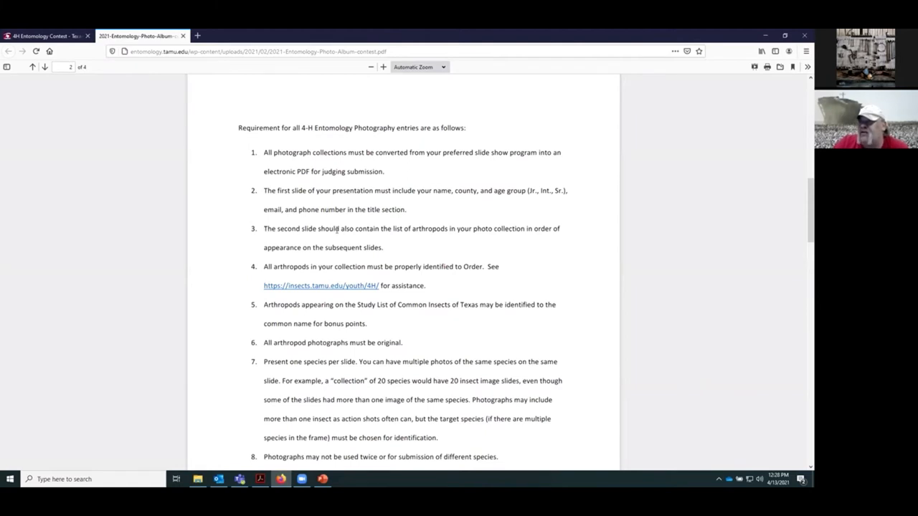
pyautogui.moveTo(441, 246)
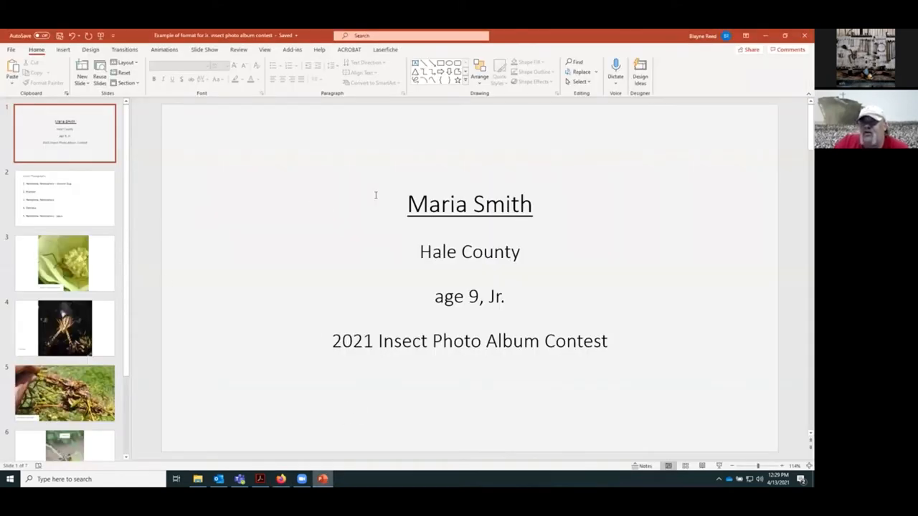
pyautogui.click(65, 197)
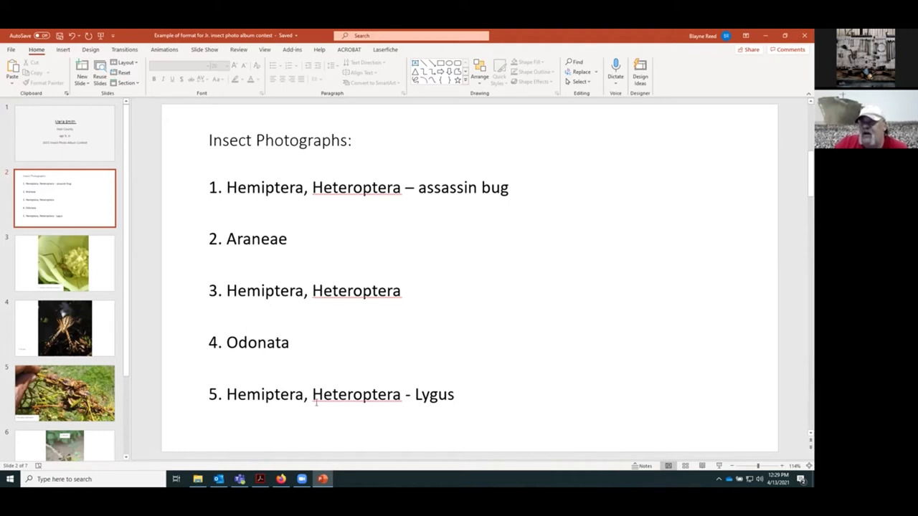
pyautogui.click(281, 479)
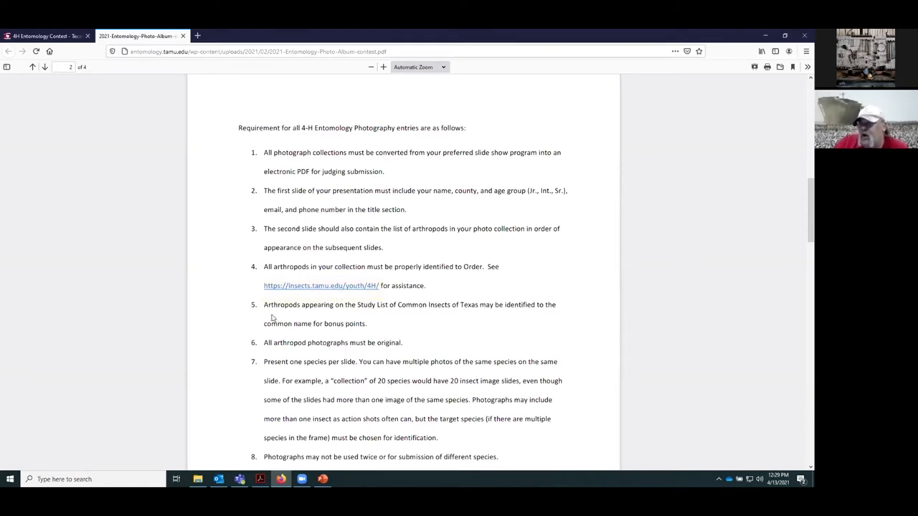
pyautogui.moveTo(408, 316)
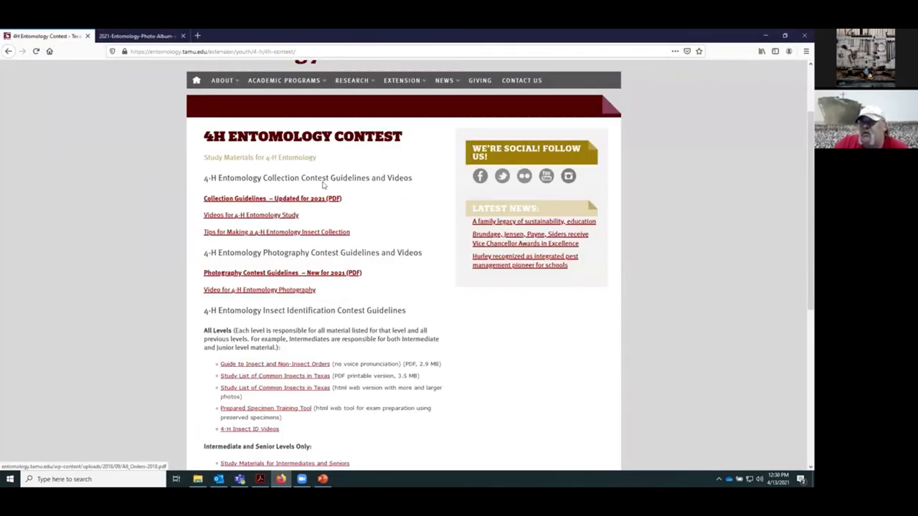
pyautogui.click(136, 36)
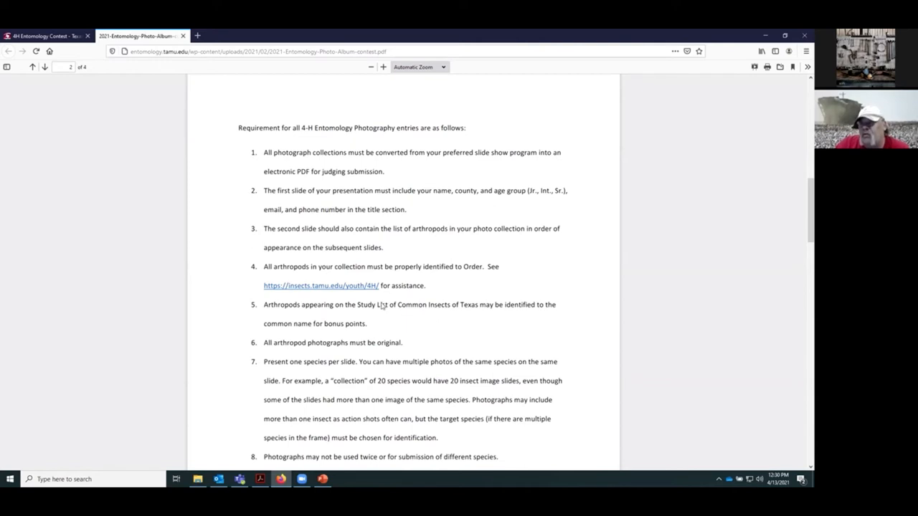
pyautogui.moveTo(396, 337)
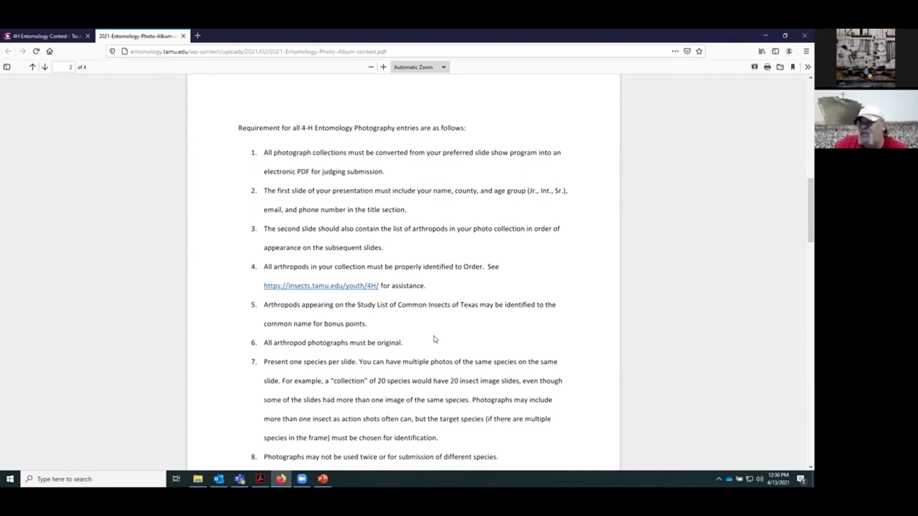
pyautogui.moveTo(451, 300)
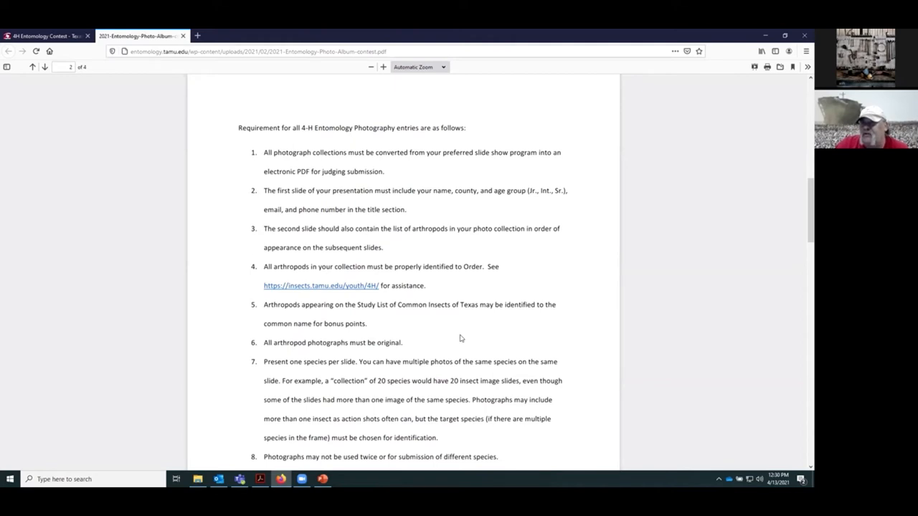
# Scroll to page 3's point breakdowns for Senior, Intermediate and Junior entries
pyautogui.scroll(-3)
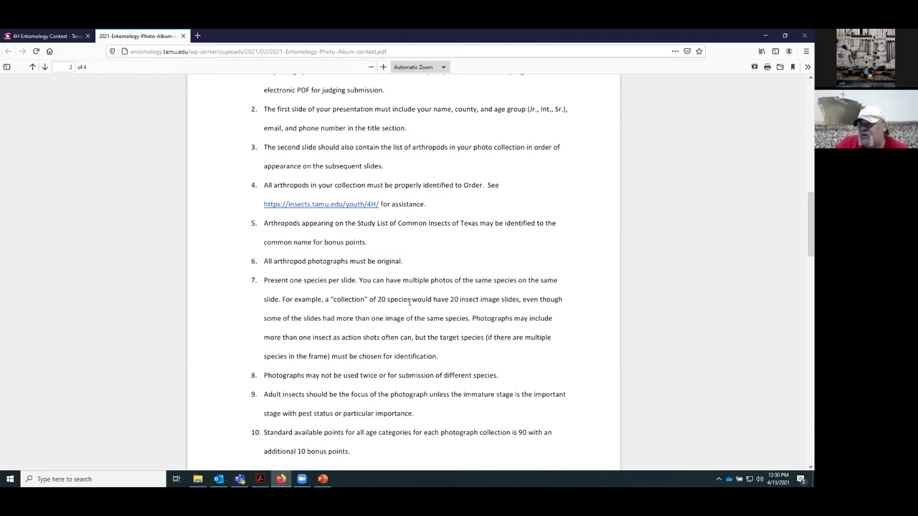
pyautogui.moveTo(408, 369)
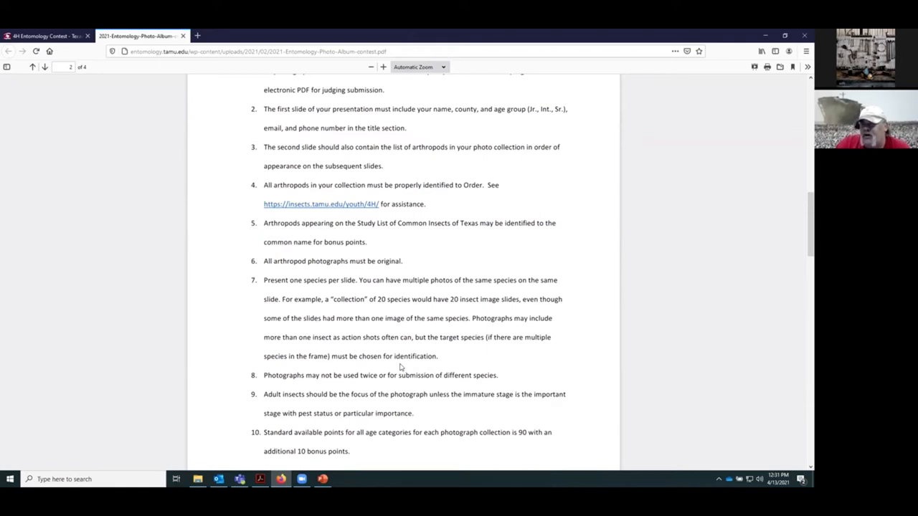
pyautogui.scroll(-3)
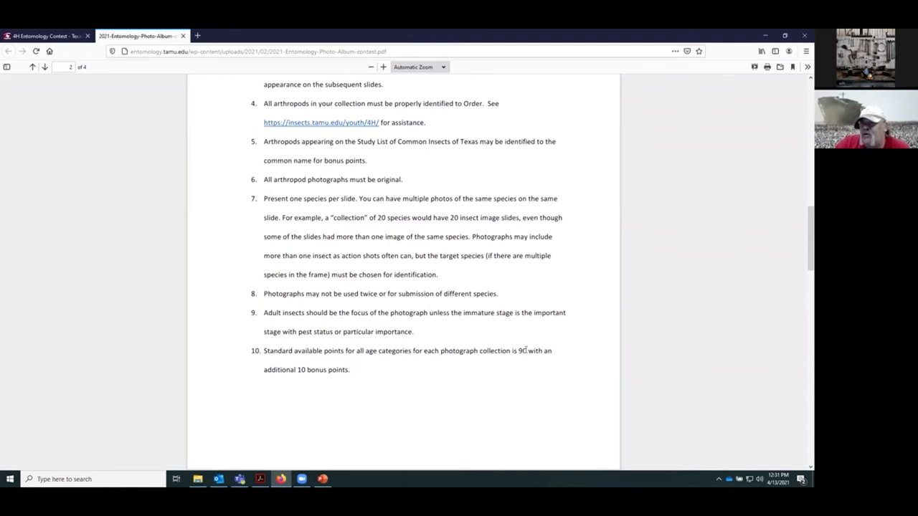
pyautogui.doubleClick(522, 351)
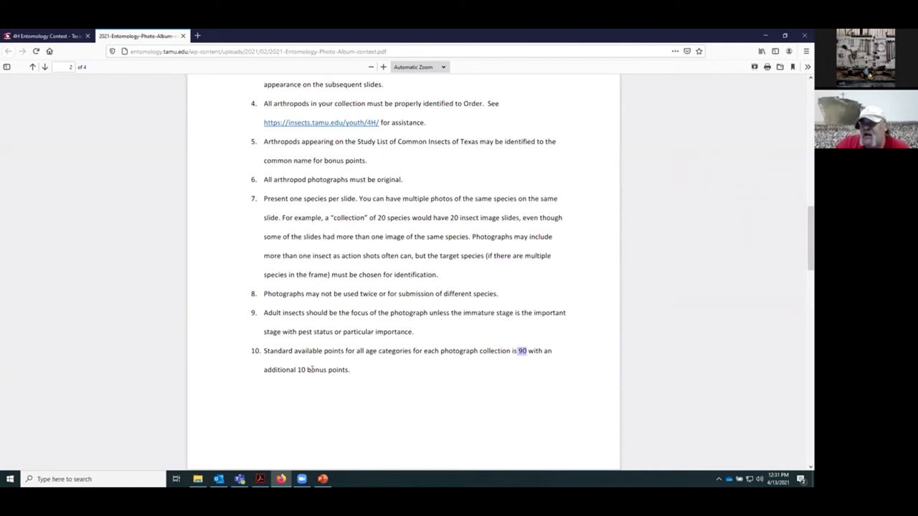
pyautogui.moveTo(458, 373)
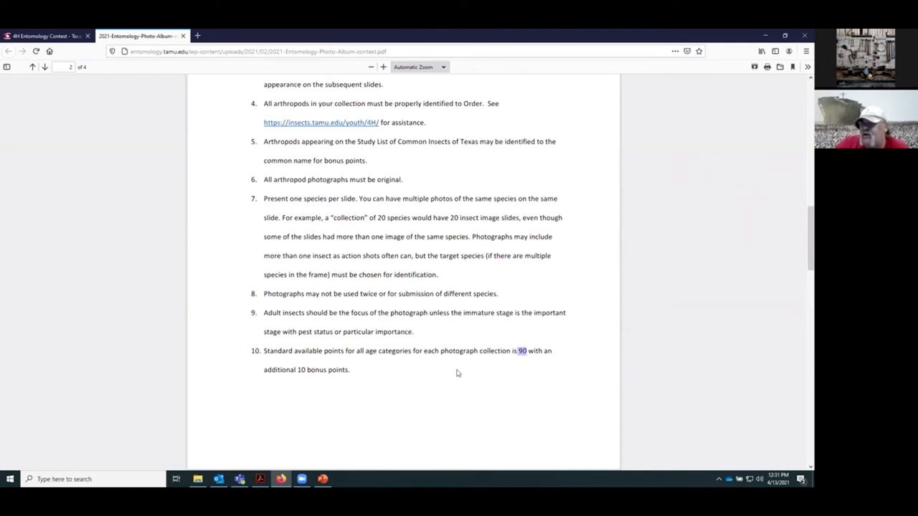
pyautogui.scroll(-3)
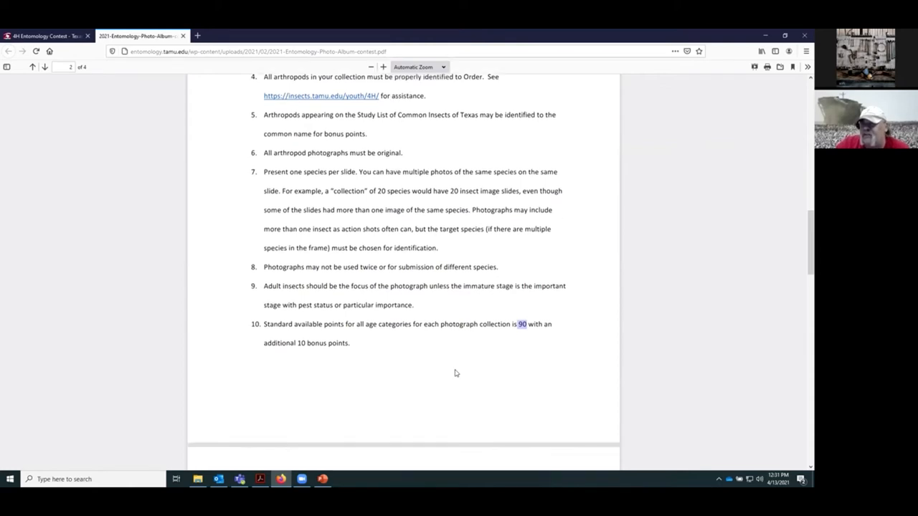
pyautogui.scroll(-3)
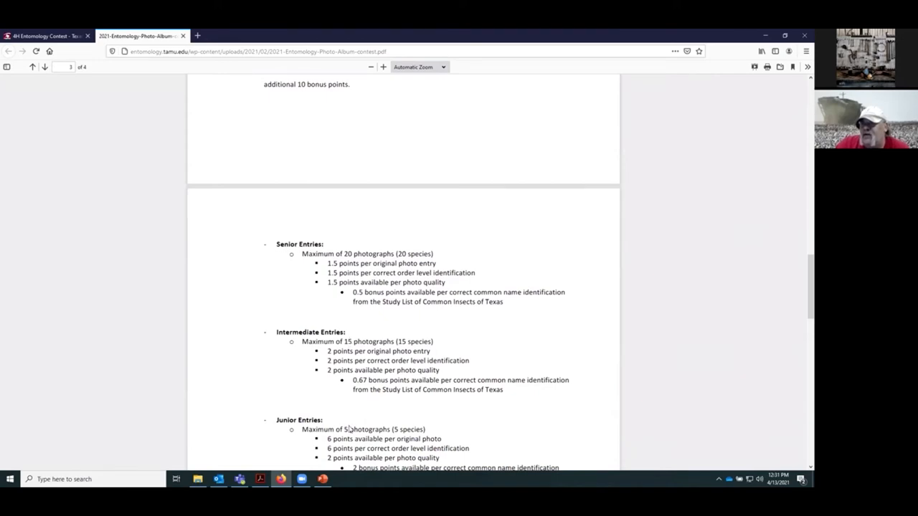
pyautogui.moveTo(445, 408)
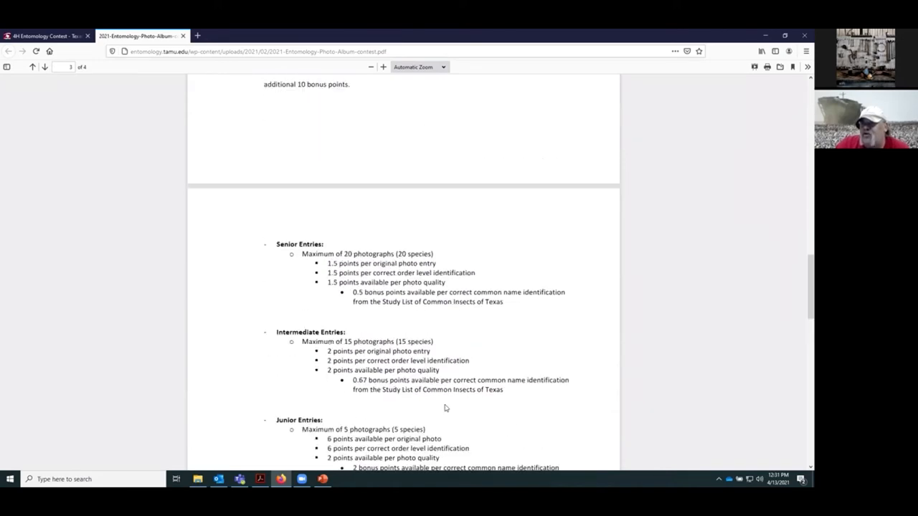
# Switch to the photo album and display slide 1, the junior Hale County entrant title
pyautogui.click(322, 479)
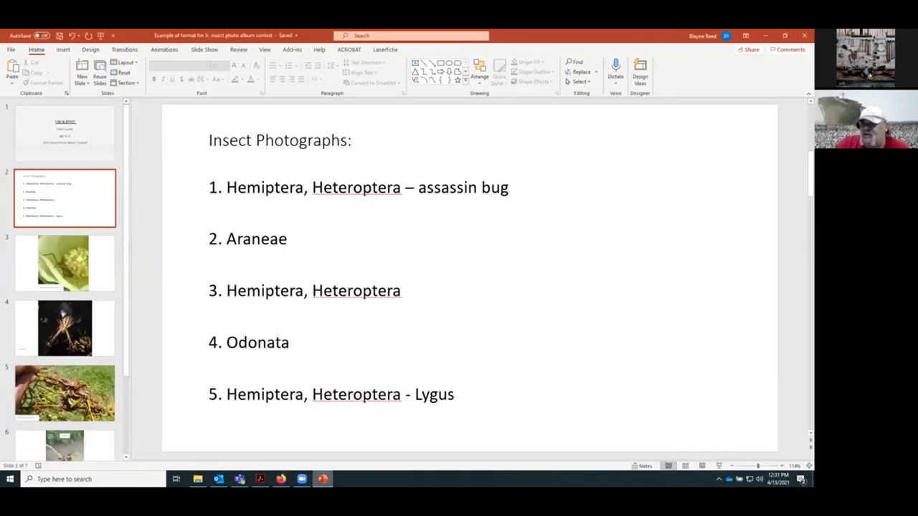
pyautogui.moveTo(90, 278)
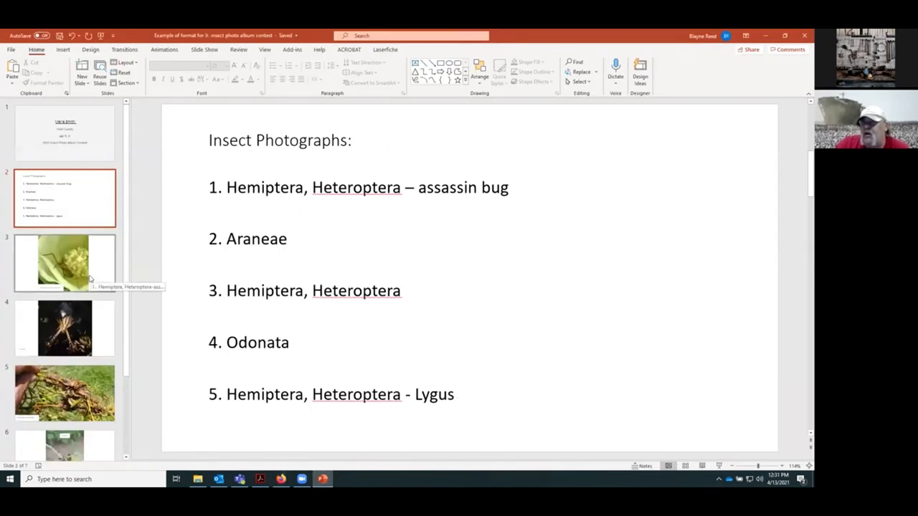
pyautogui.click(64, 132)
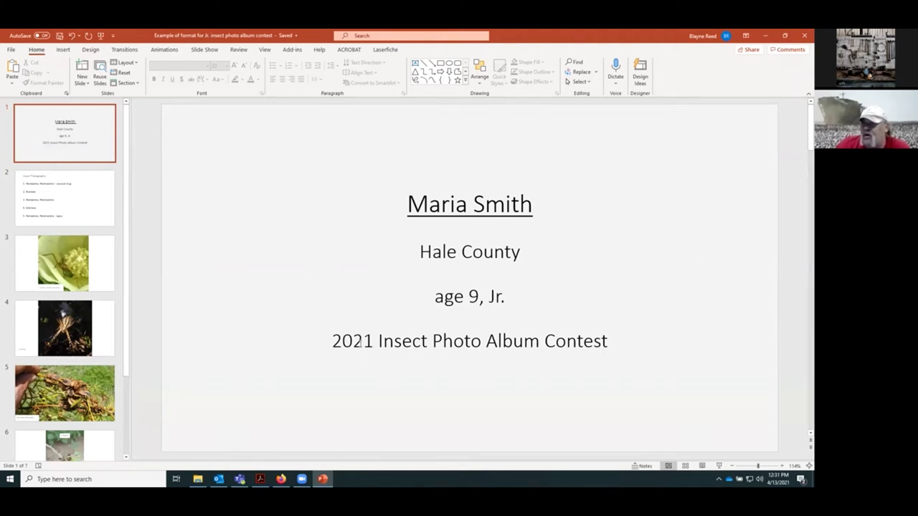
# Show the Insect Photographs slide and select 'assassin bug' in item one
pyautogui.click(64, 197)
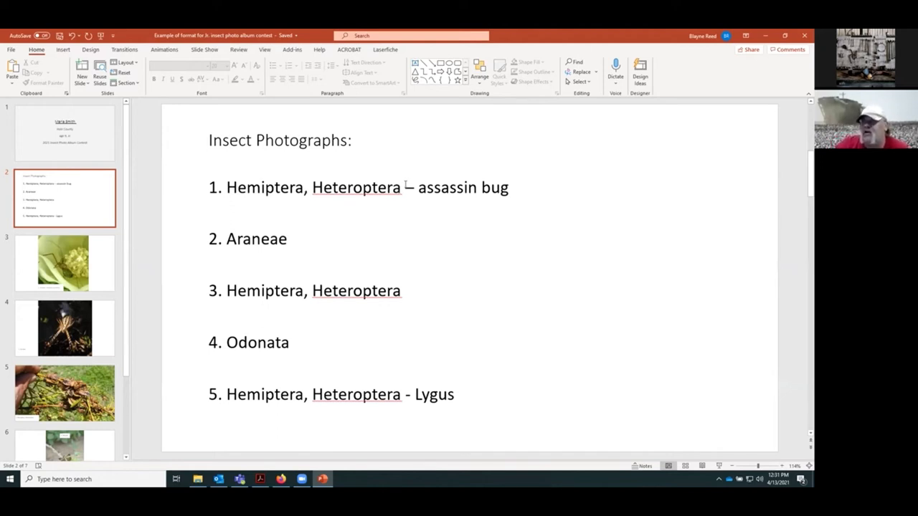
pyautogui.doubleClick(444, 188)
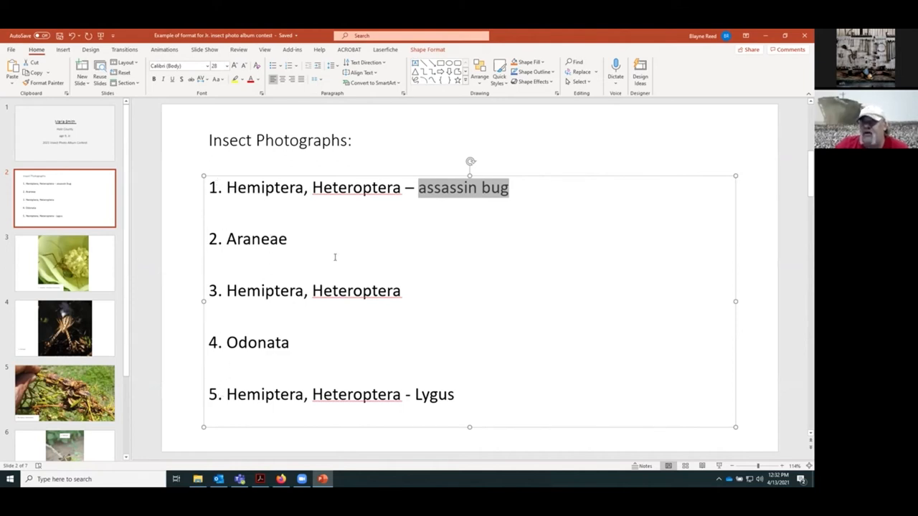
pyautogui.moveTo(404, 248)
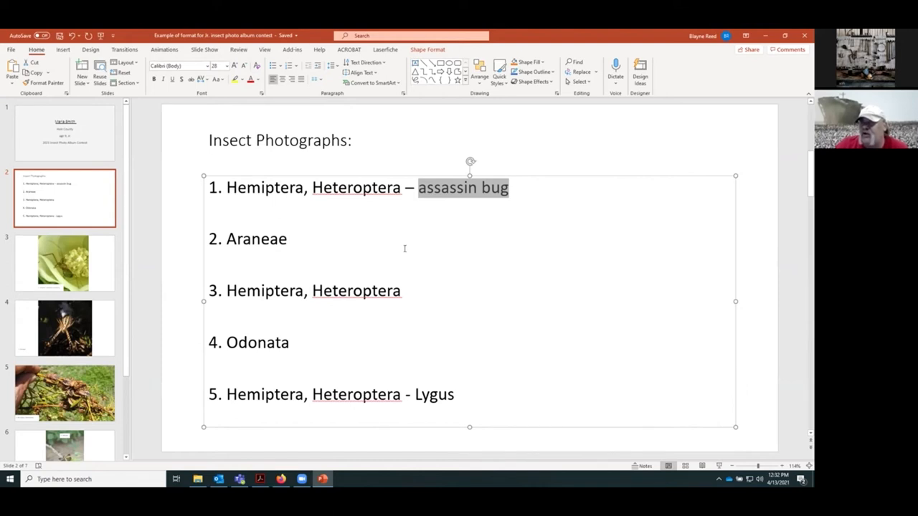
pyautogui.moveTo(364, 270)
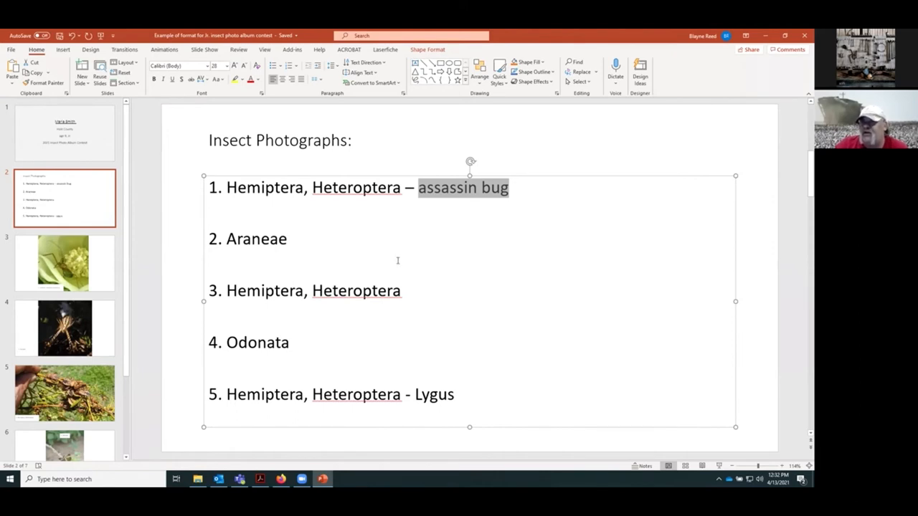
# Show slide 3 and select its 'Hemiptera, Heteroptera-assassin bug' caption
pyautogui.click(65, 263)
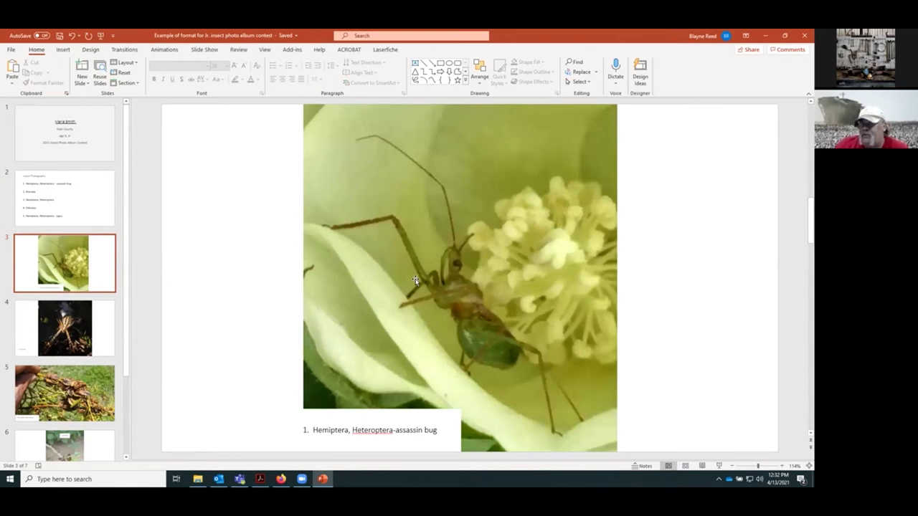
pyautogui.moveTo(407, 304)
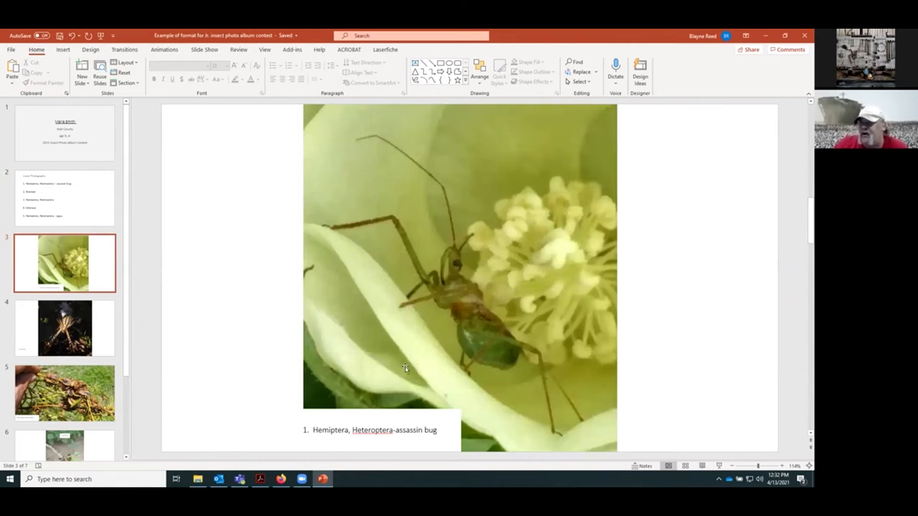
pyautogui.moveTo(368, 437)
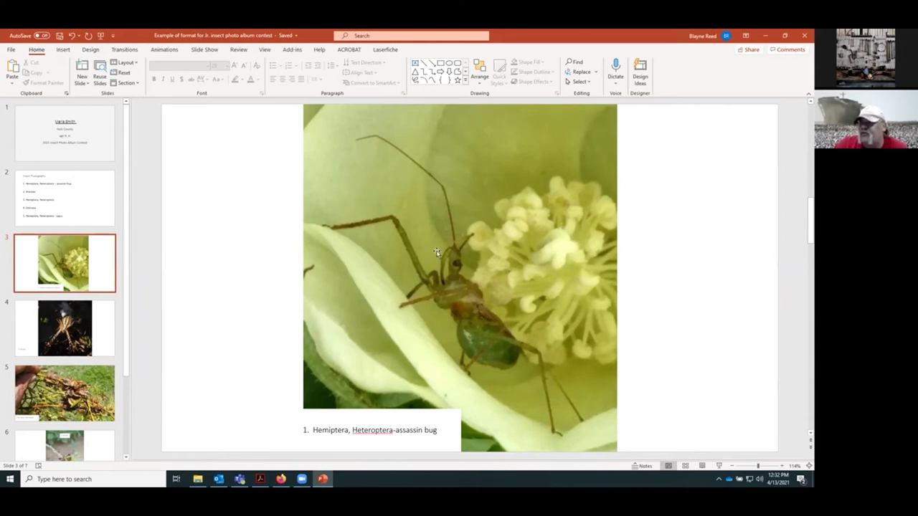
pyautogui.moveTo(529, 345)
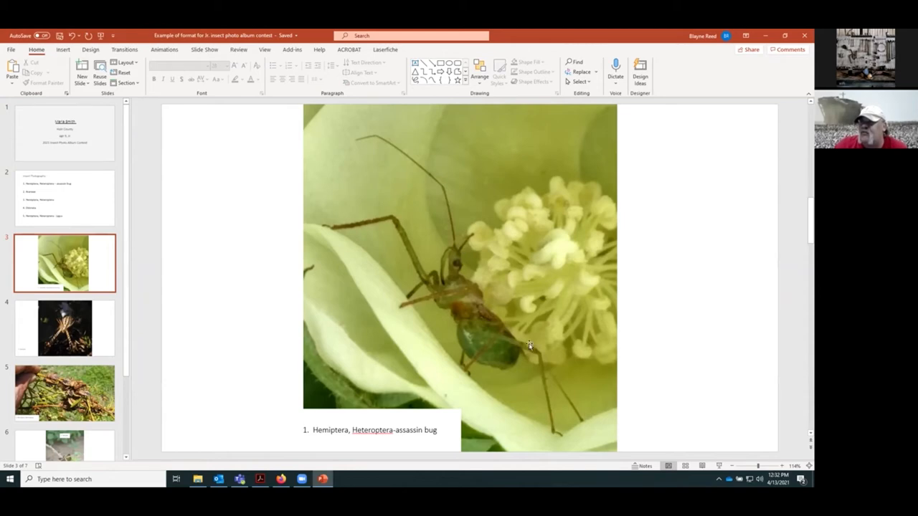
pyautogui.moveTo(470, 295)
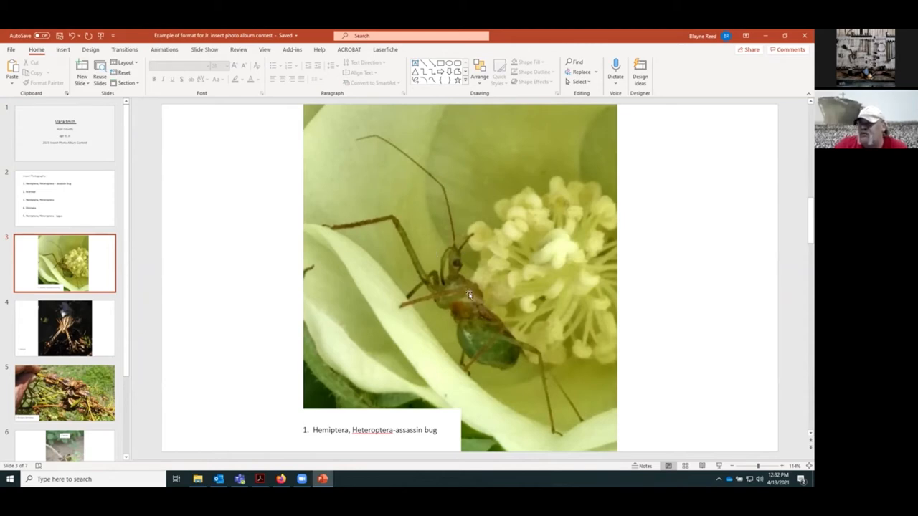
pyautogui.moveTo(500, 350)
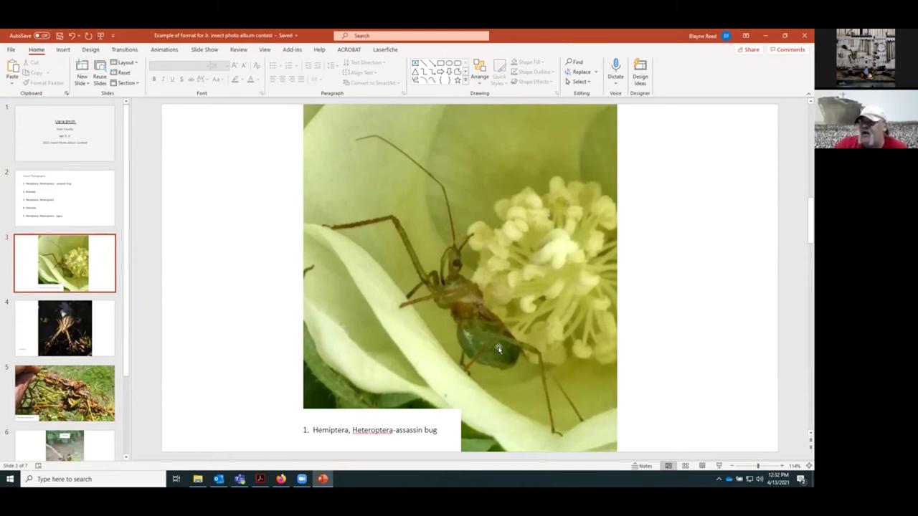
pyautogui.moveTo(451, 281)
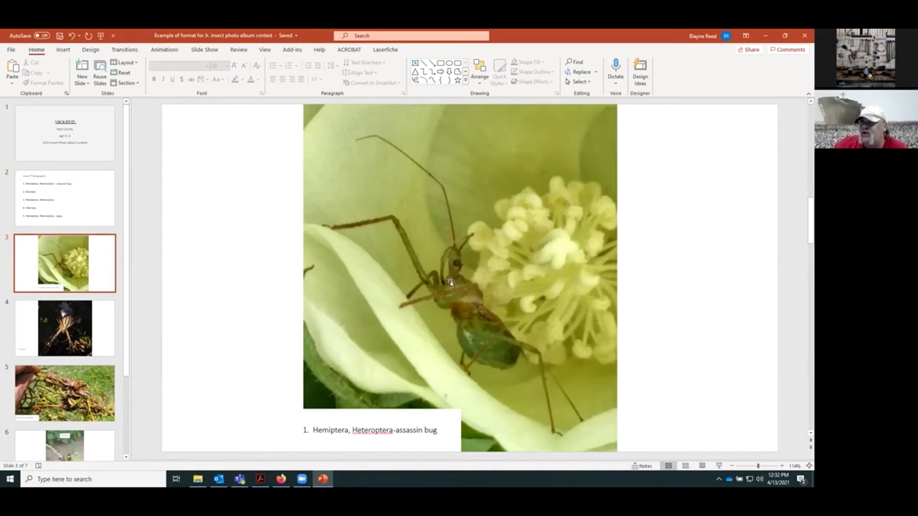
pyautogui.moveTo(442, 251)
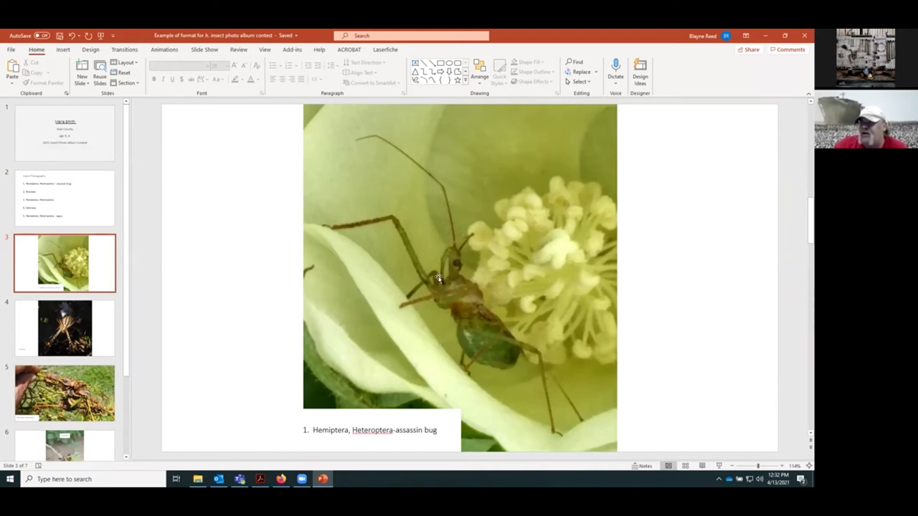
pyautogui.moveTo(439, 208)
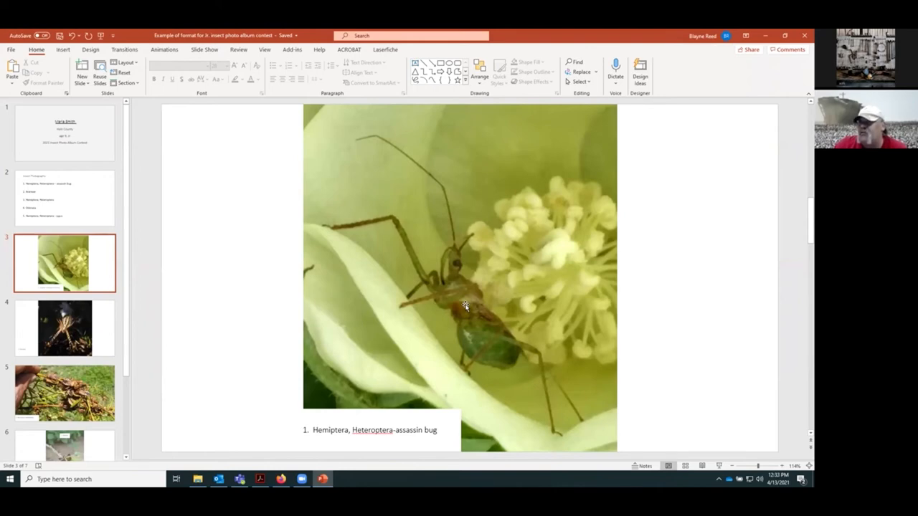
pyautogui.moveTo(500, 323)
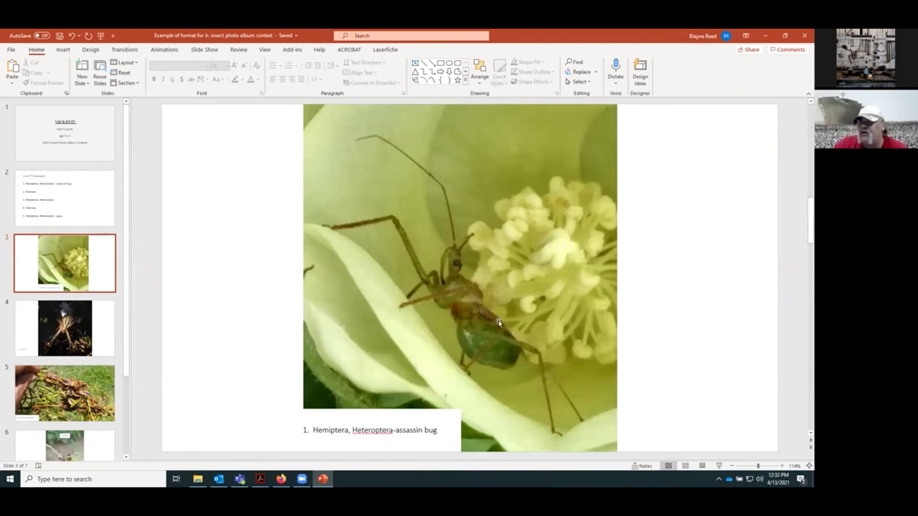
pyautogui.moveTo(479, 414)
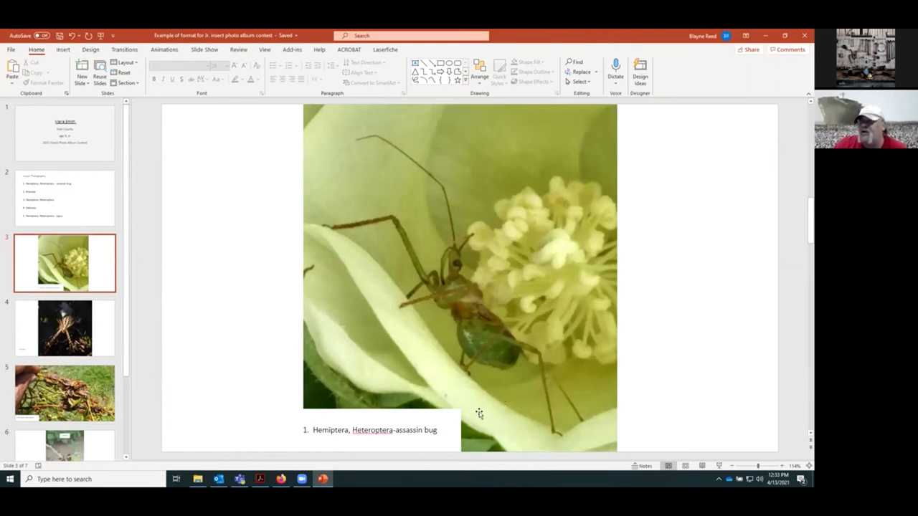
pyautogui.click(430, 430)
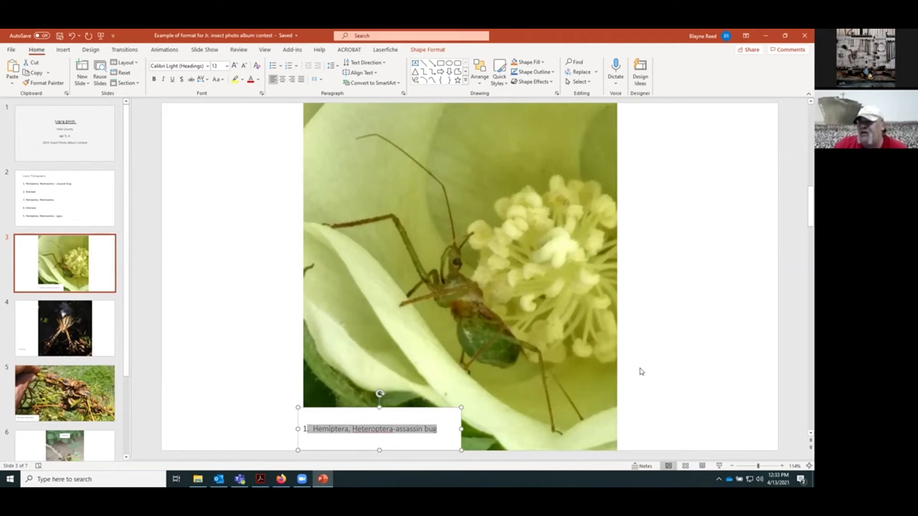
pyautogui.moveTo(336, 370)
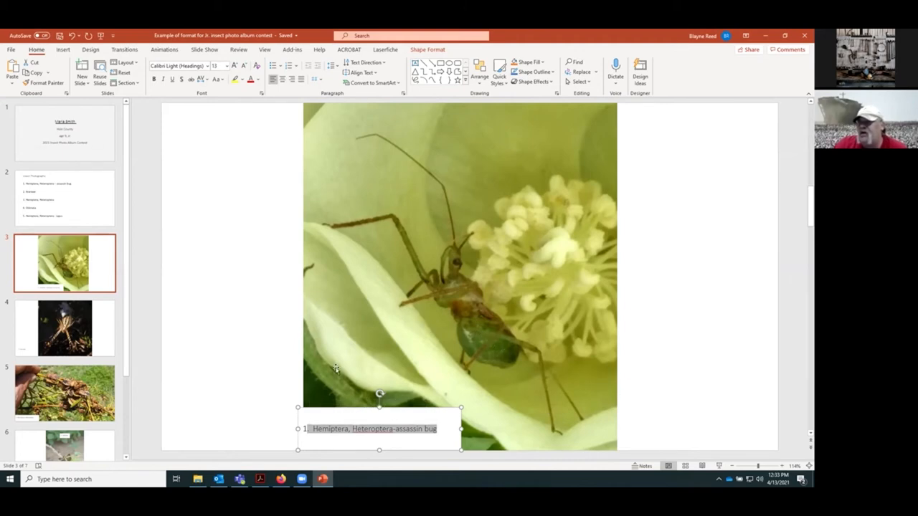
pyautogui.click(64, 199)
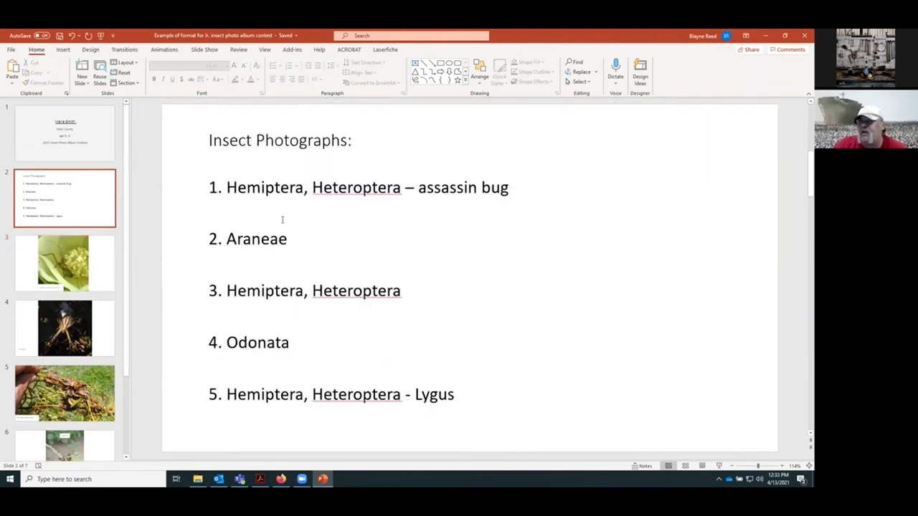
pyautogui.moveTo(422, 321)
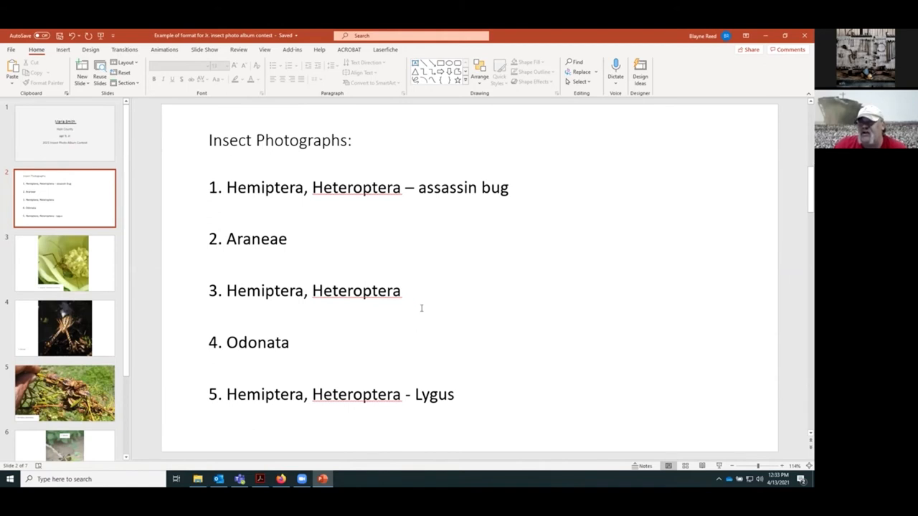
pyautogui.click(64, 262)
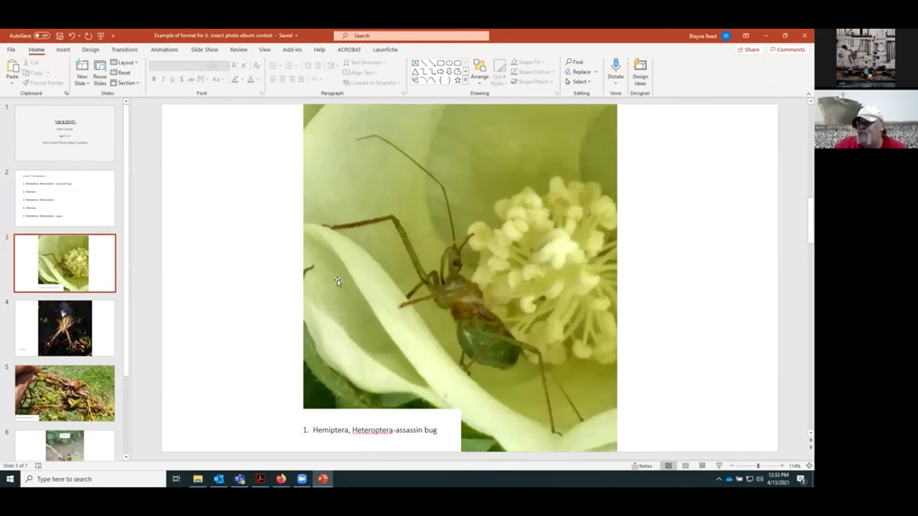
pyautogui.moveTo(494, 289)
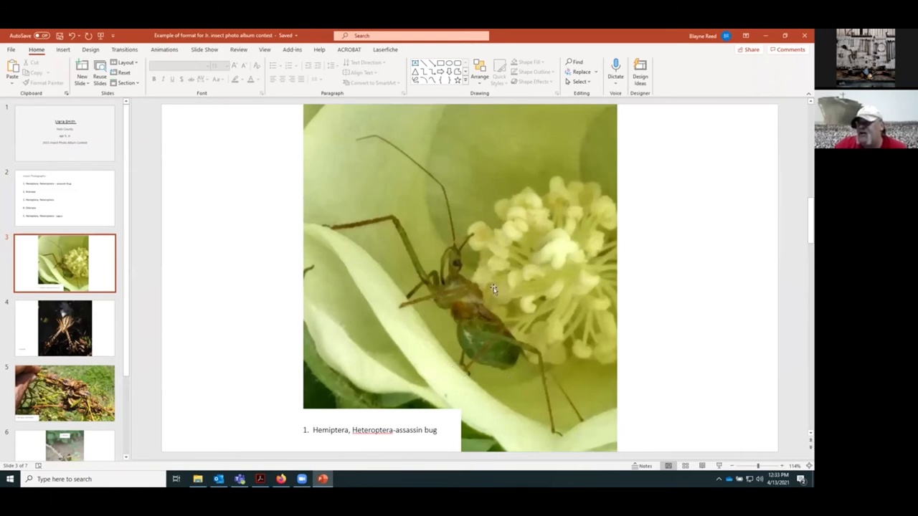
pyautogui.moveTo(390, 359)
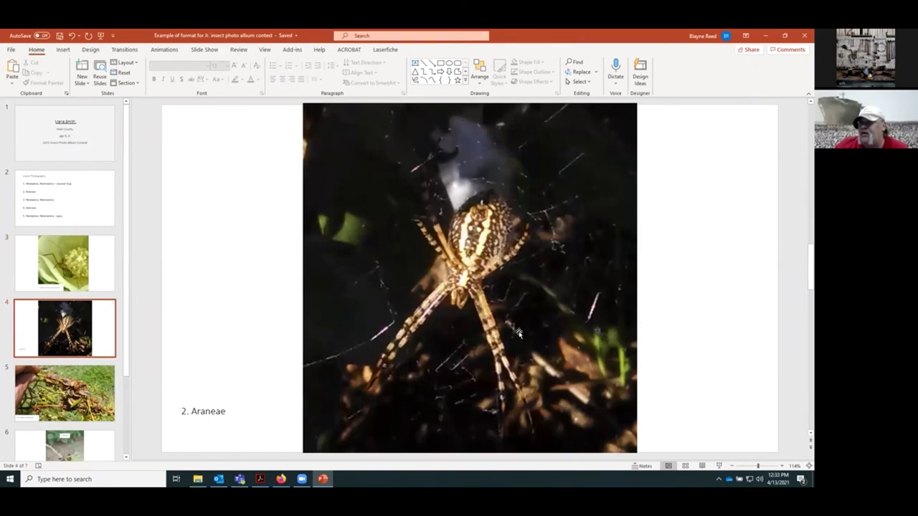
pyautogui.moveTo(430, 256)
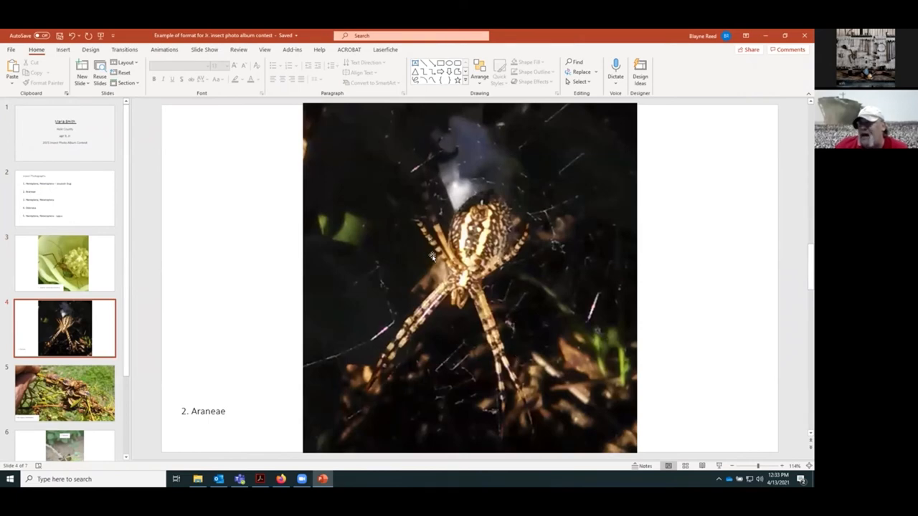
pyautogui.moveTo(441, 338)
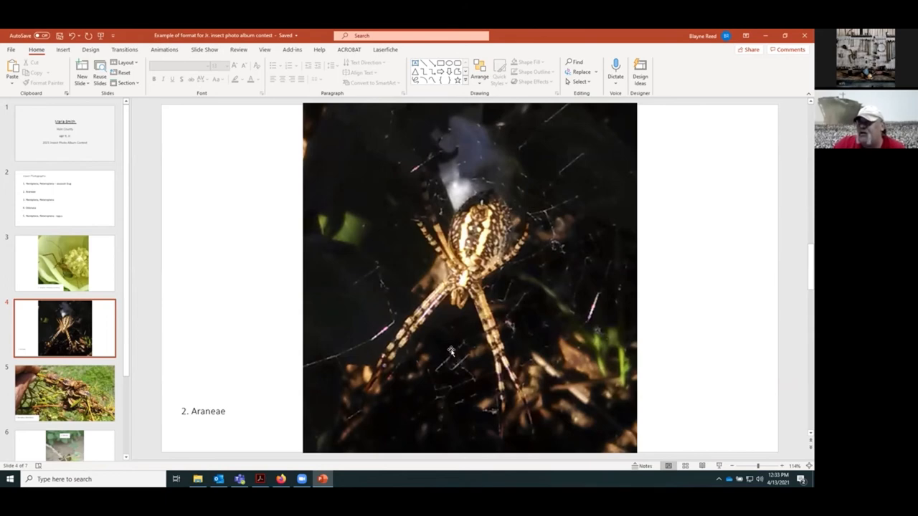
pyautogui.moveTo(444, 330)
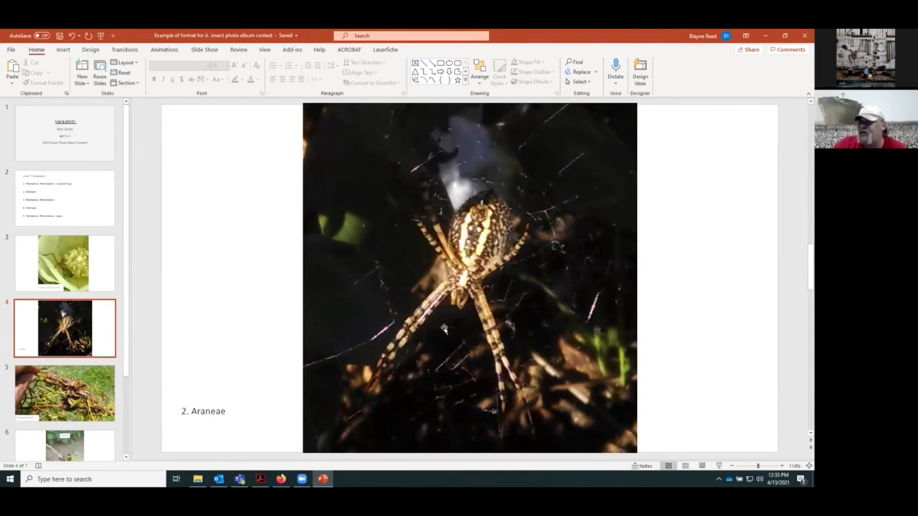
pyautogui.moveTo(552, 241)
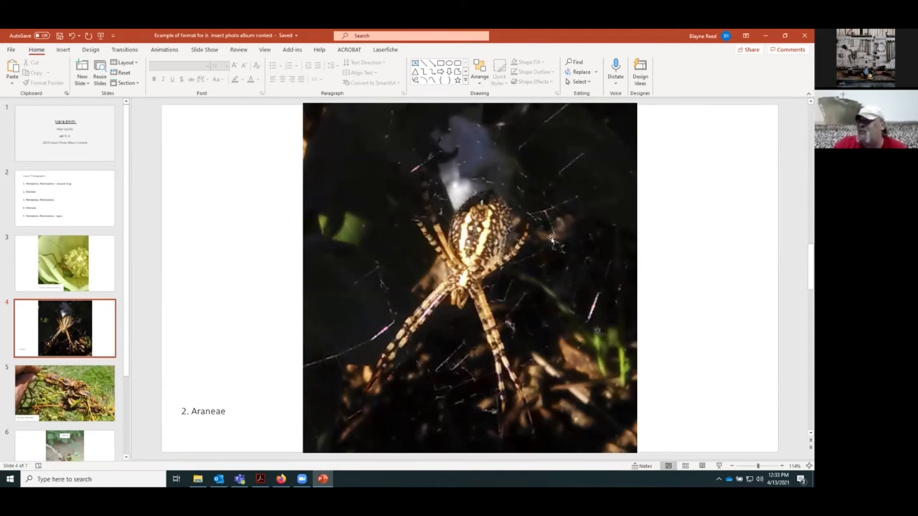
pyautogui.moveTo(519, 305)
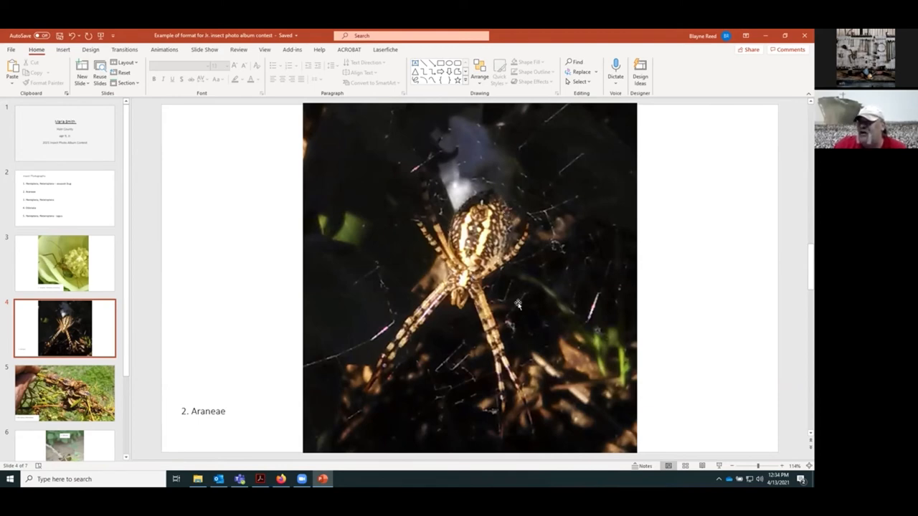
pyautogui.moveTo(492, 122)
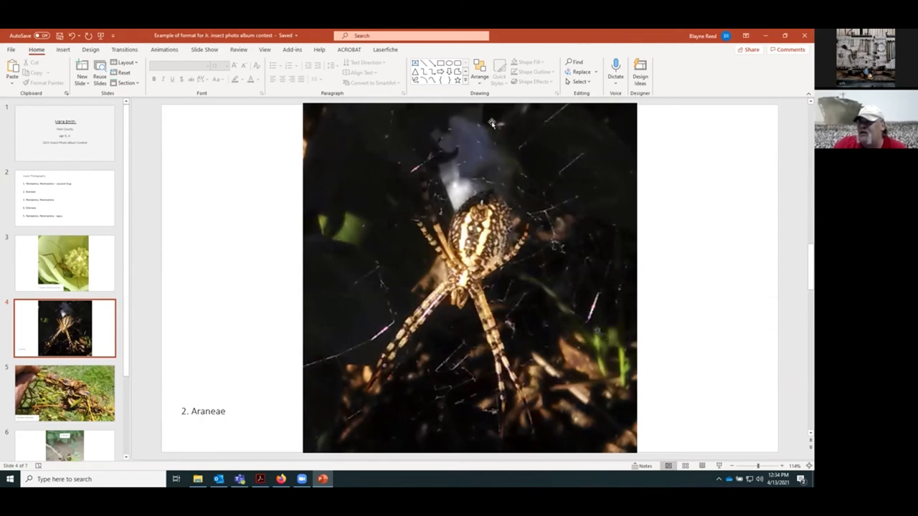
pyautogui.moveTo(379, 260)
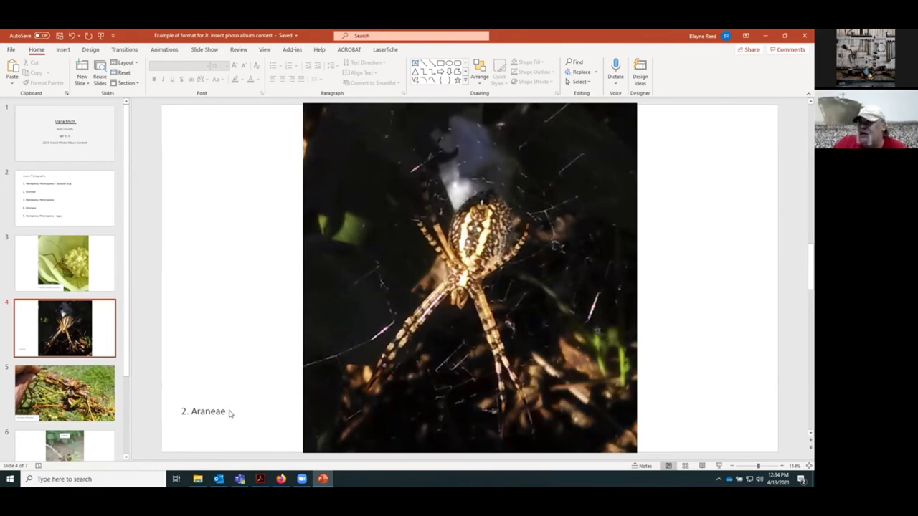
pyautogui.moveTo(485, 327)
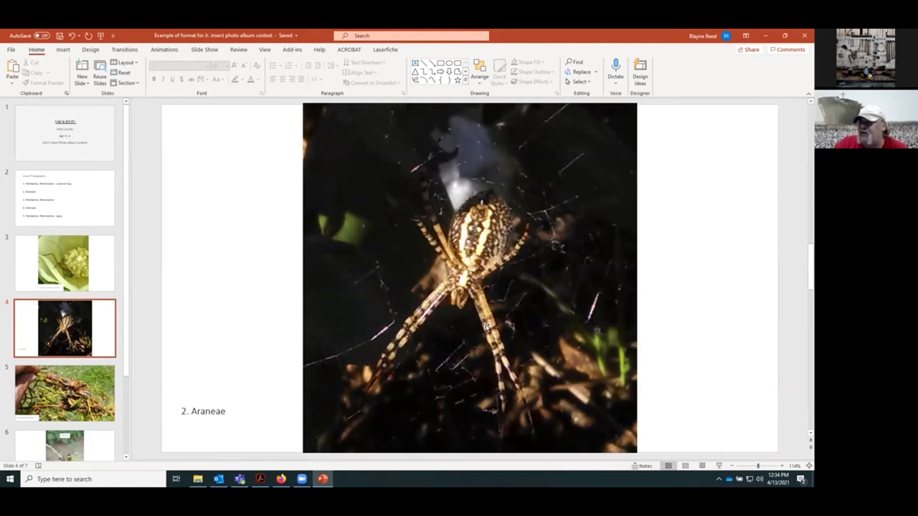
pyautogui.moveTo(398, 309)
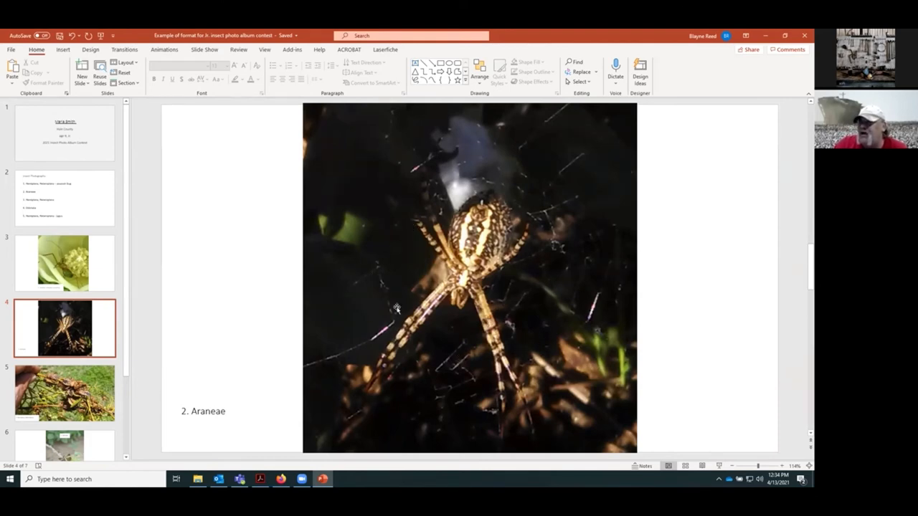
pyautogui.moveTo(506, 310)
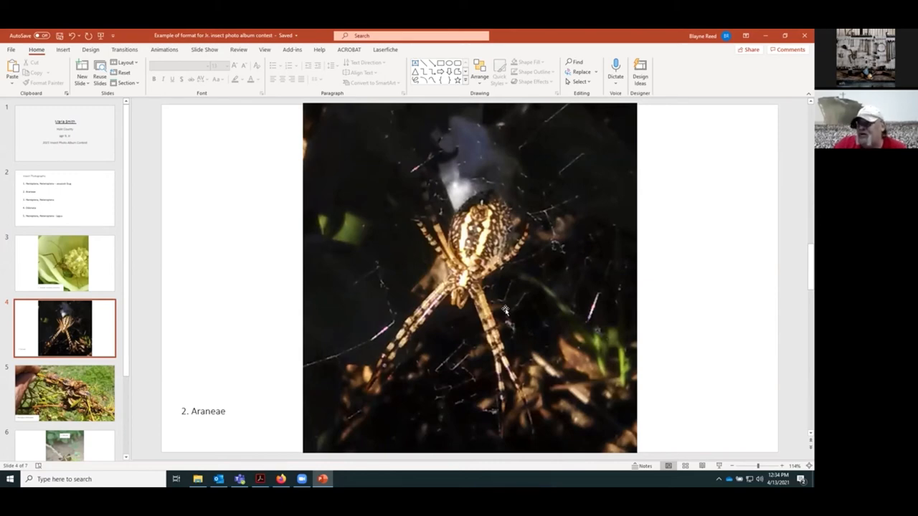
pyautogui.moveTo(620, 316)
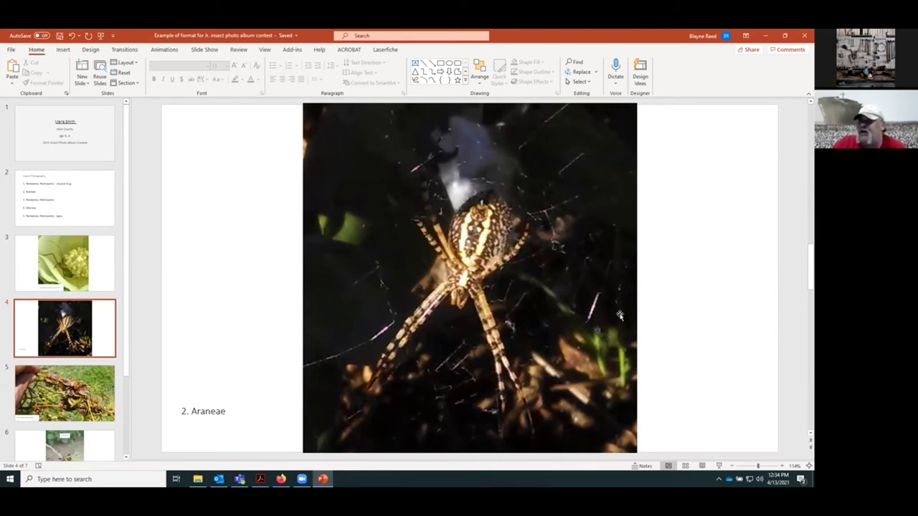
pyautogui.moveTo(373, 215)
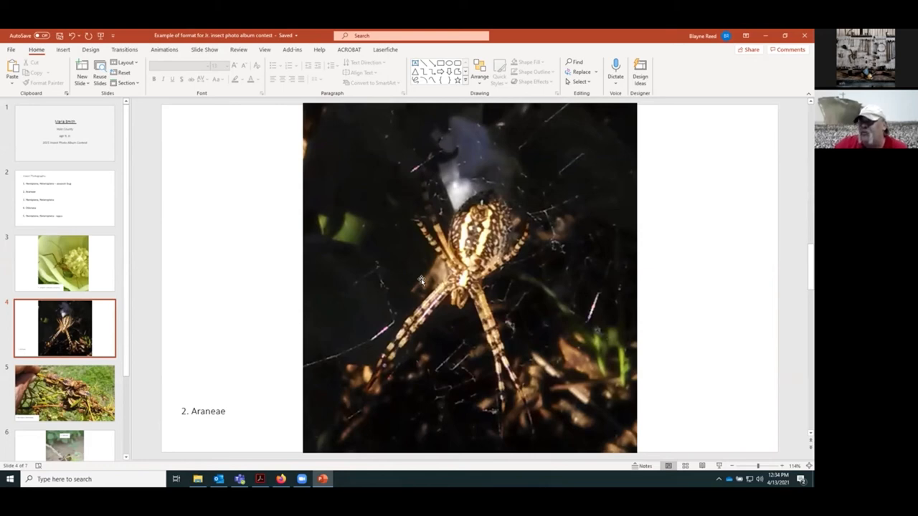
pyautogui.moveTo(430, 294)
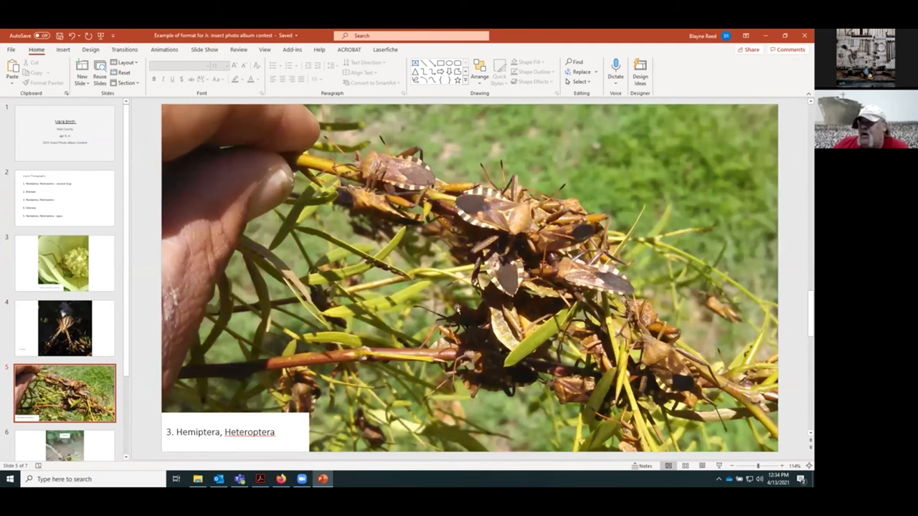
pyautogui.moveTo(309, 264)
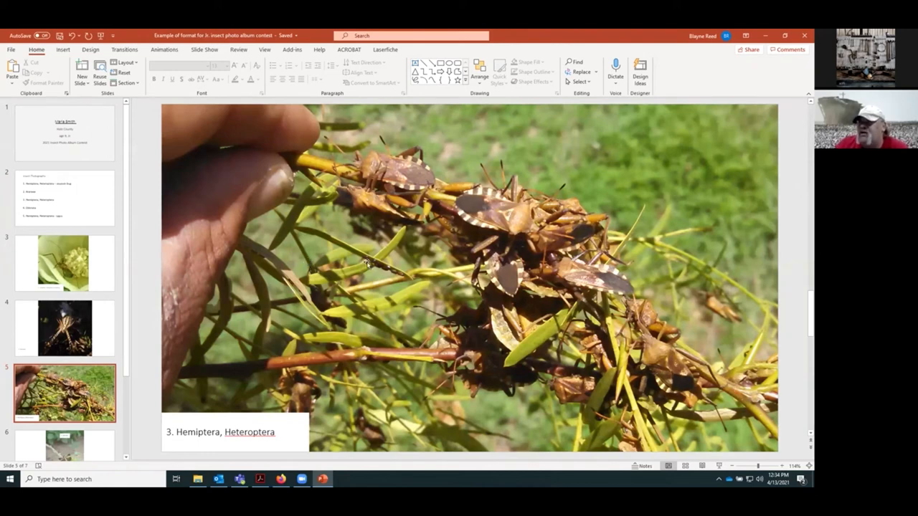
pyautogui.moveTo(538, 208)
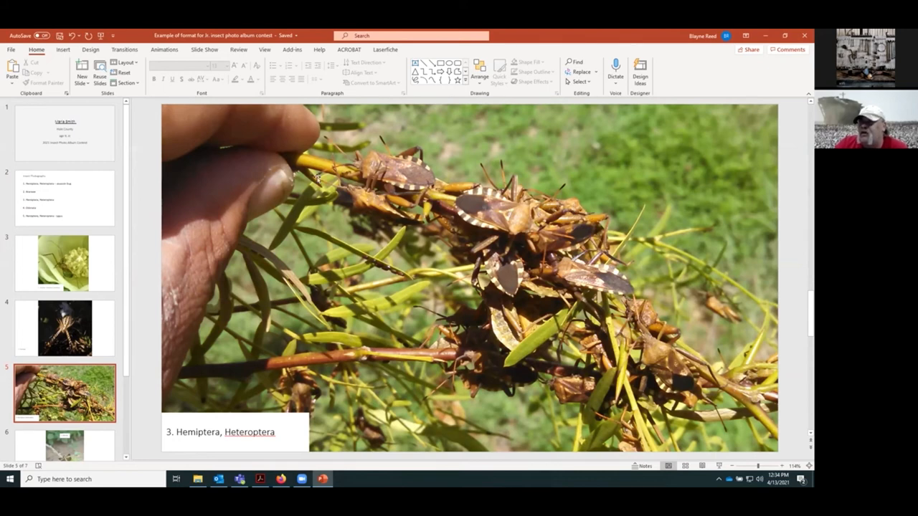
pyautogui.moveTo(372, 213)
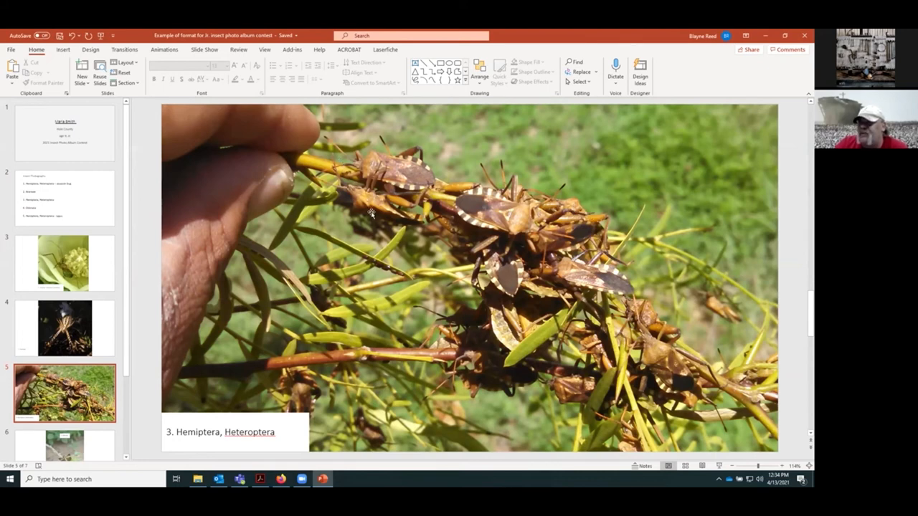
pyautogui.moveTo(466, 285)
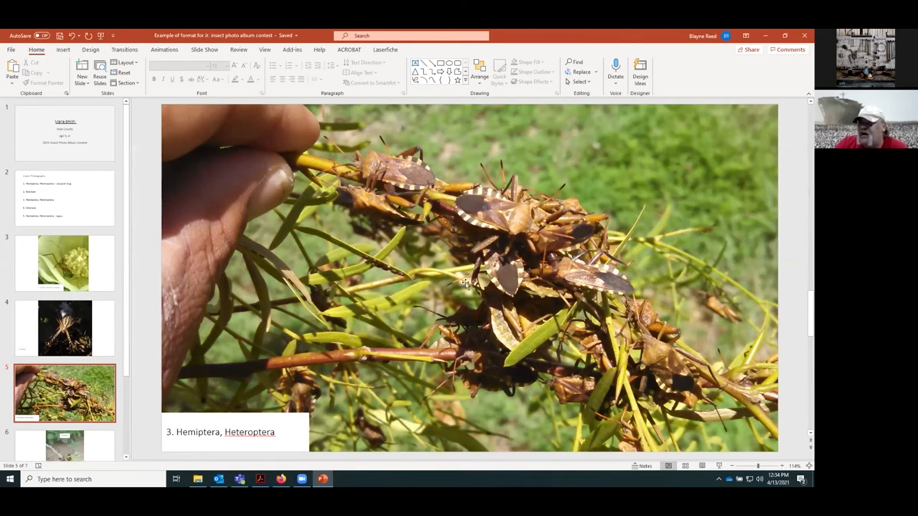
pyautogui.moveTo(566, 348)
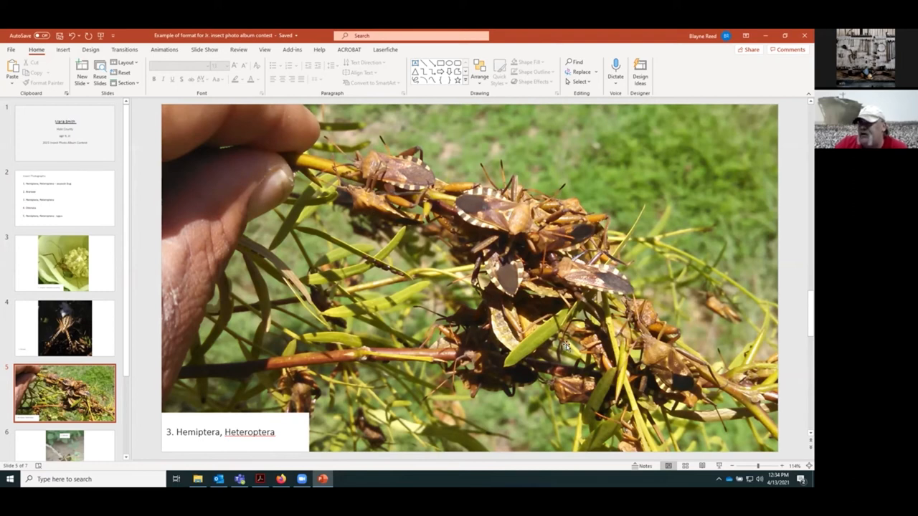
pyautogui.moveTo(516, 239)
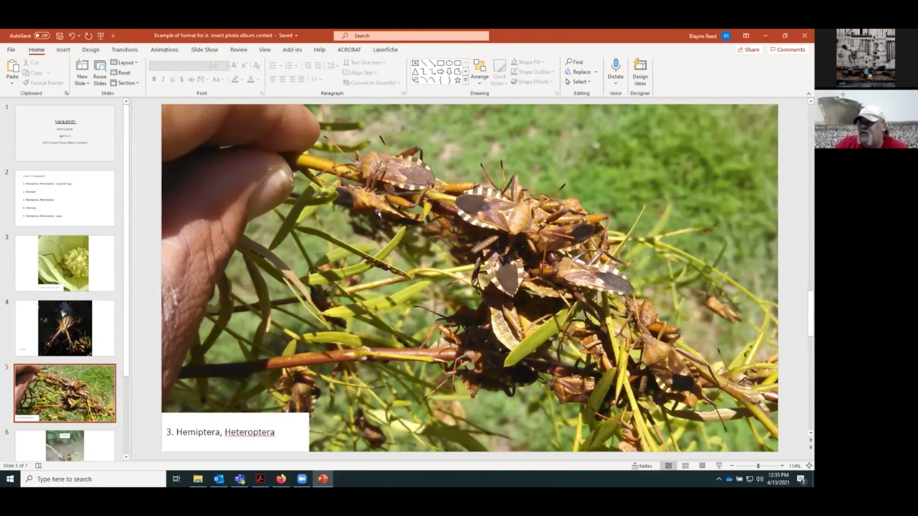
pyautogui.moveTo(574, 287)
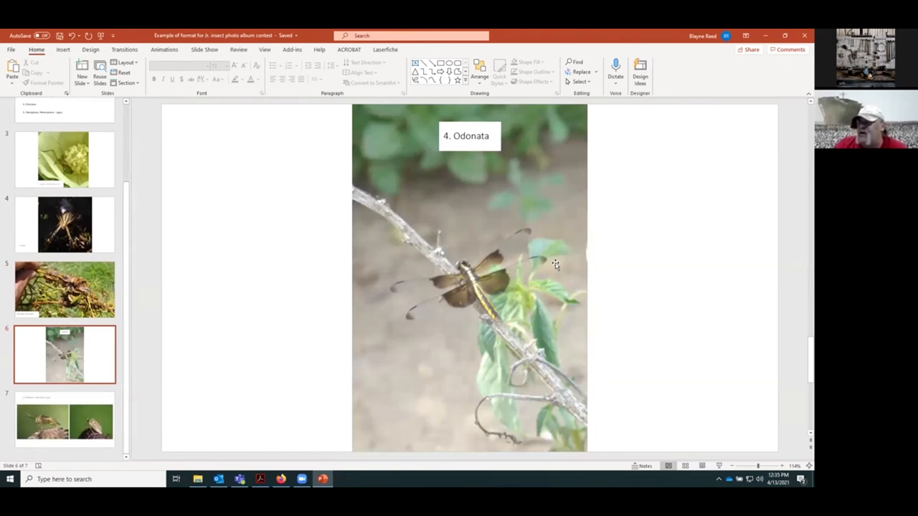
pyautogui.moveTo(522, 312)
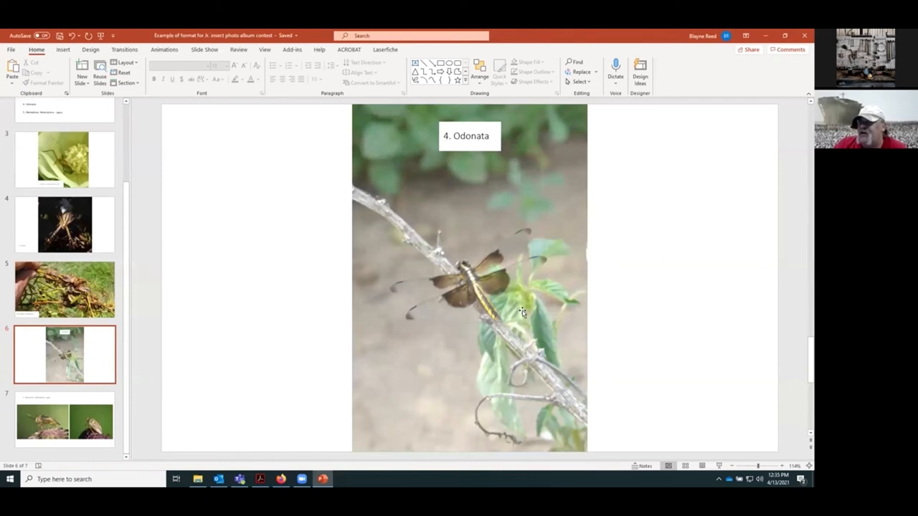
pyautogui.moveTo(484, 278)
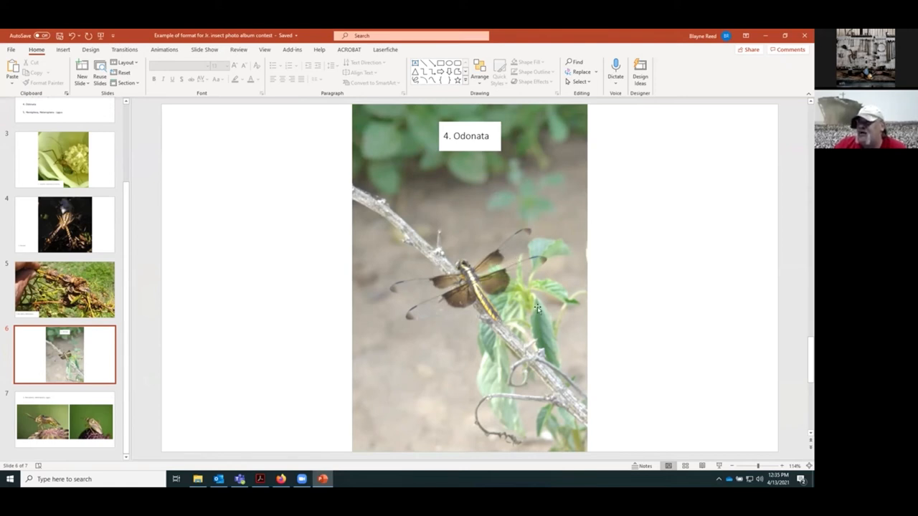
pyautogui.moveTo(434, 300)
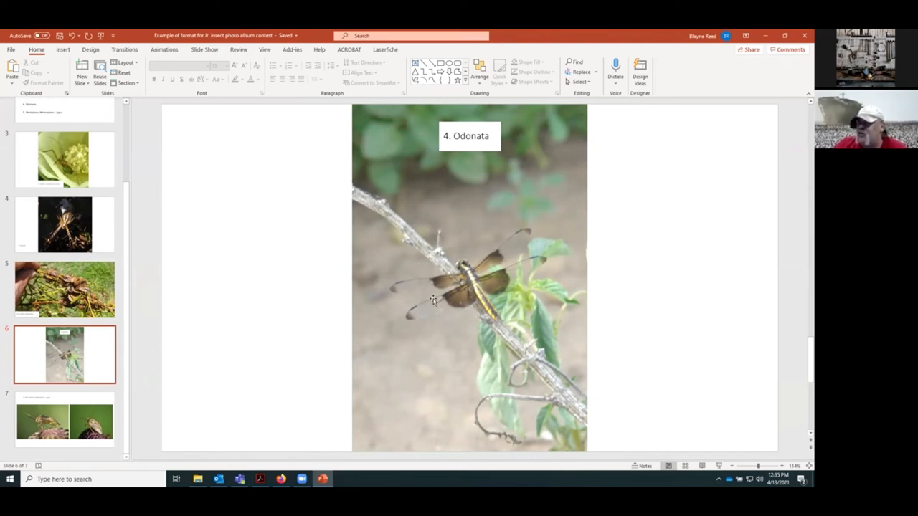
pyautogui.moveTo(444, 317)
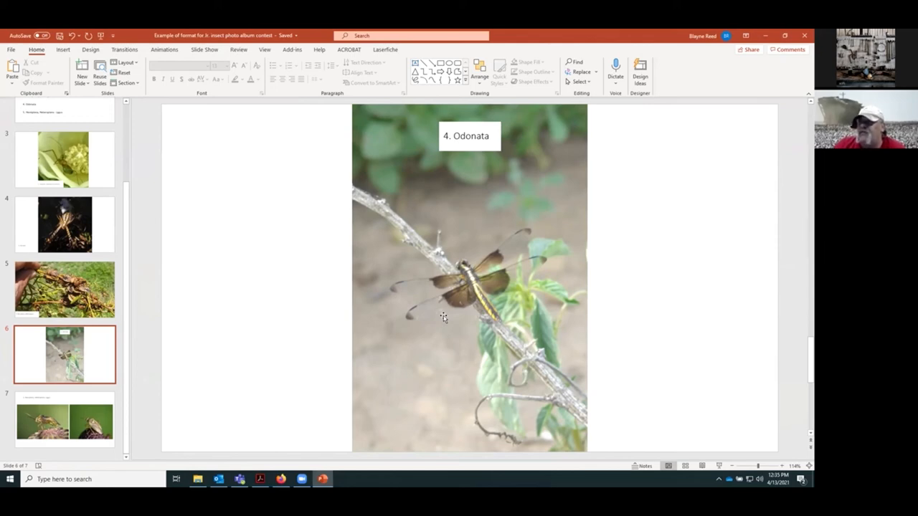
pyautogui.moveTo(477, 246)
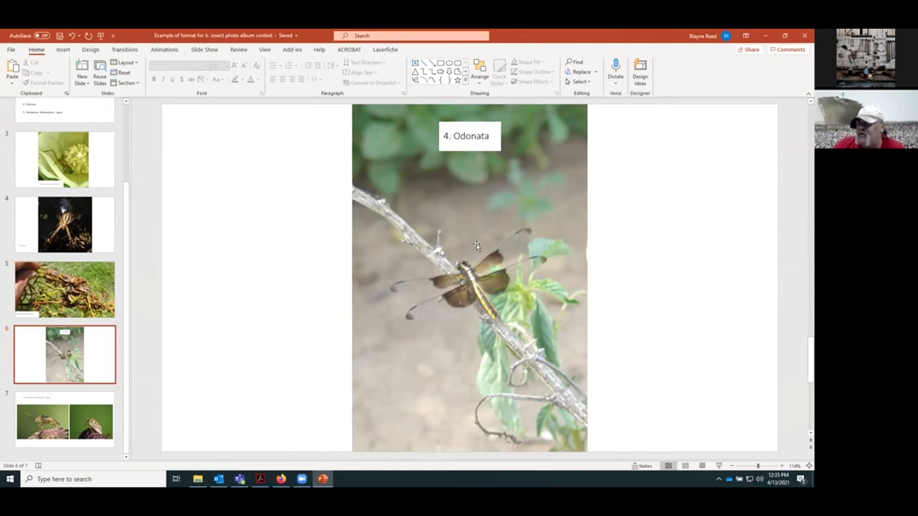
pyautogui.moveTo(475, 260)
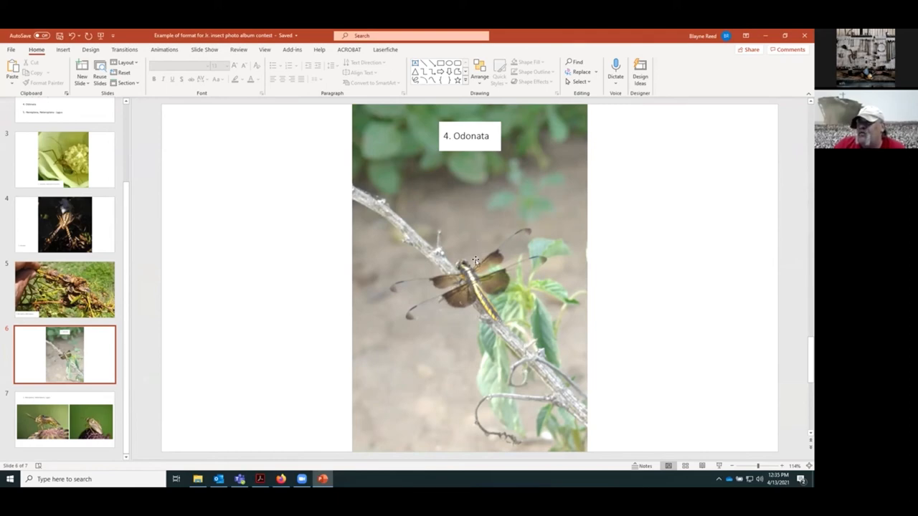
# Select the slide 6 thumbnail in the slide pane
pyautogui.click(65, 420)
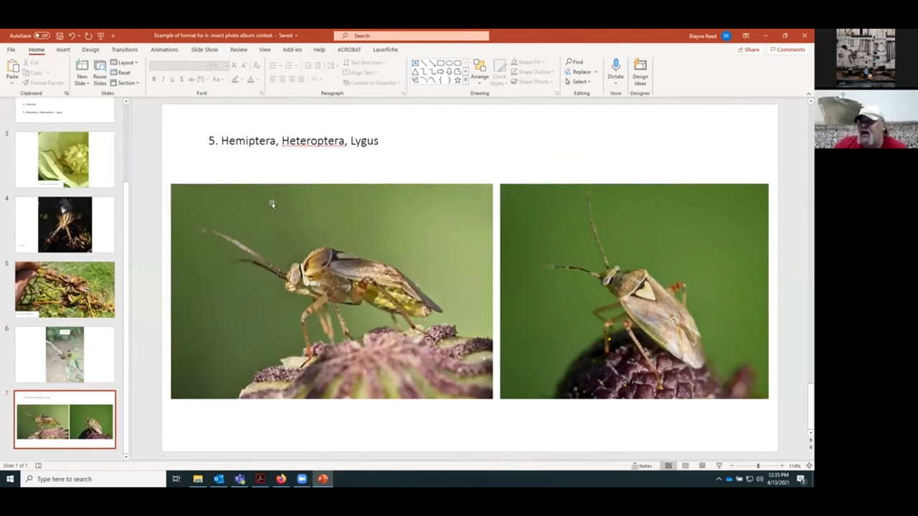
pyautogui.moveTo(343, 282)
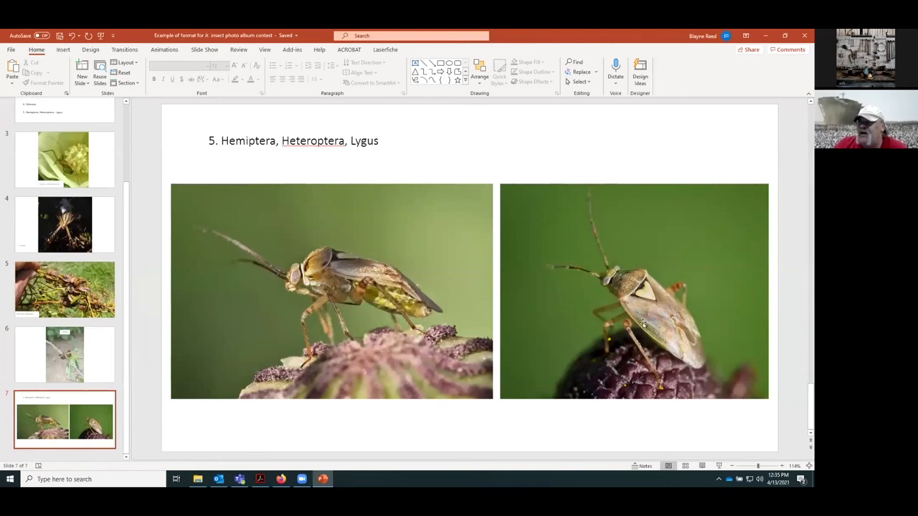
pyautogui.moveTo(362, 284)
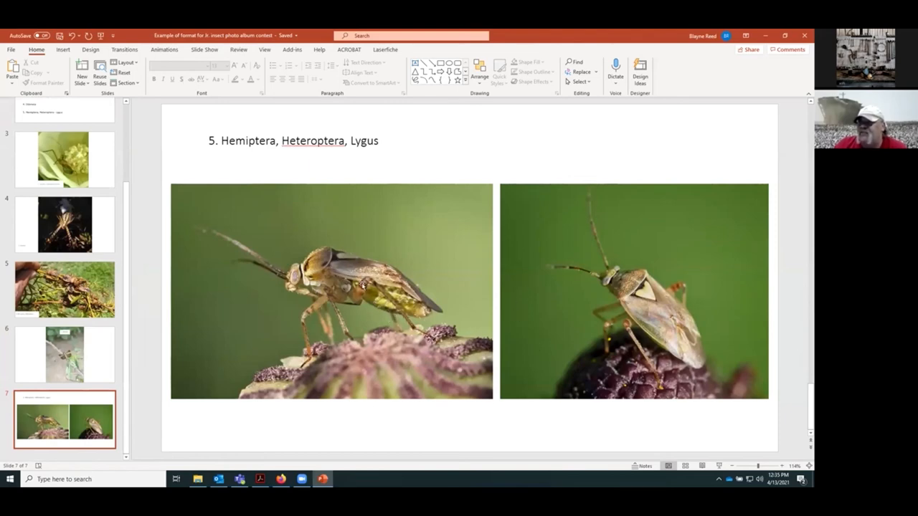
pyautogui.moveTo(396, 235)
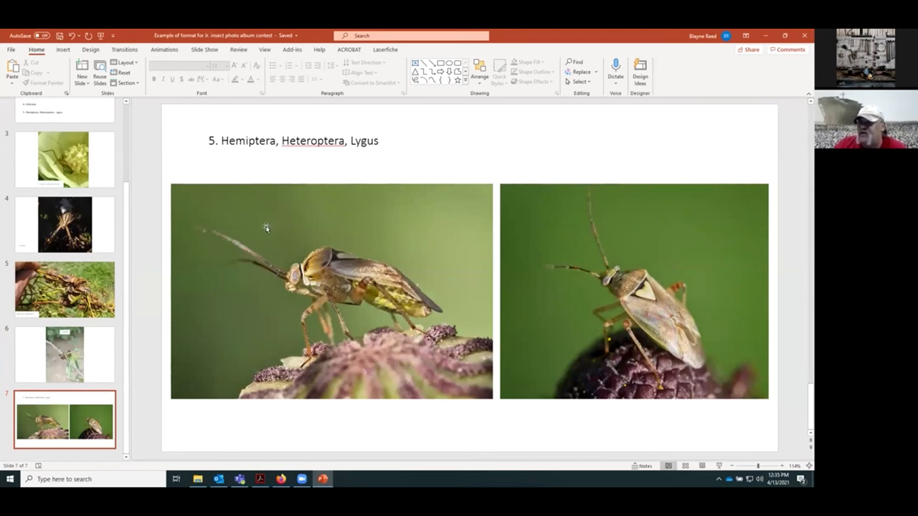
pyautogui.moveTo(328, 260)
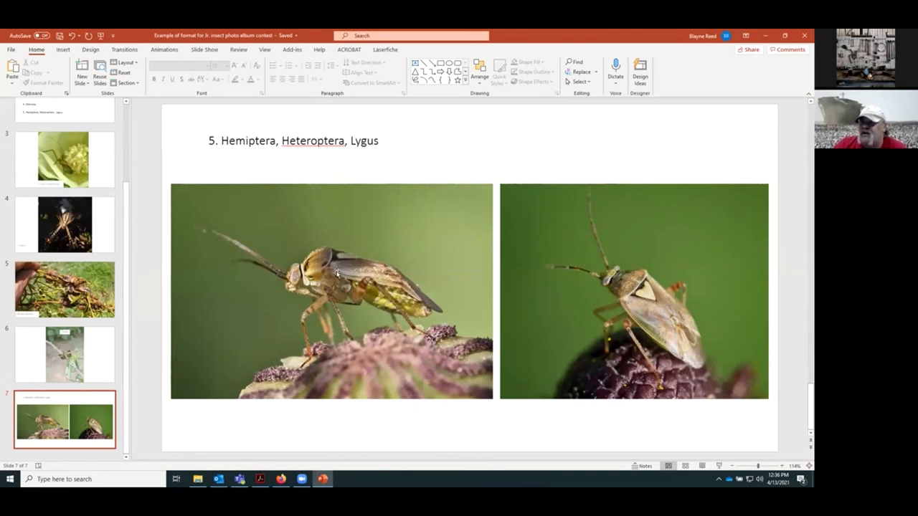
pyautogui.moveTo(325, 253)
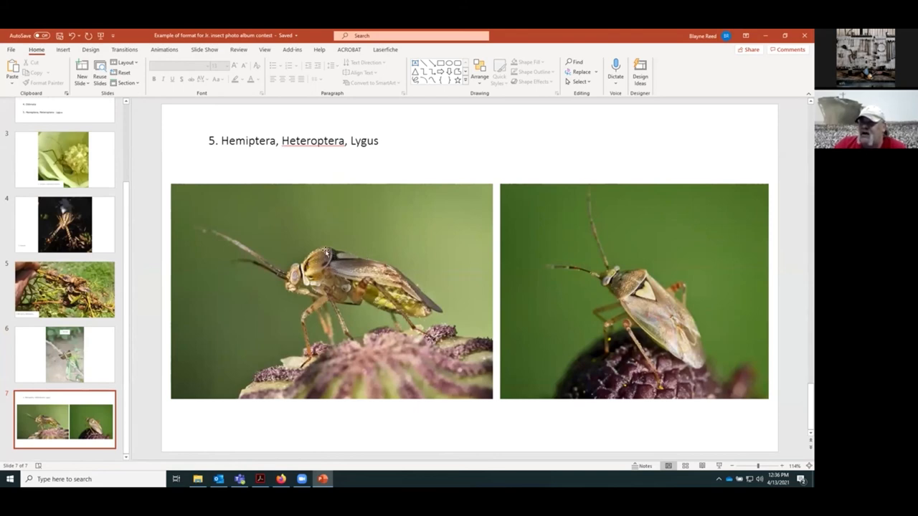
pyautogui.moveTo(327, 280)
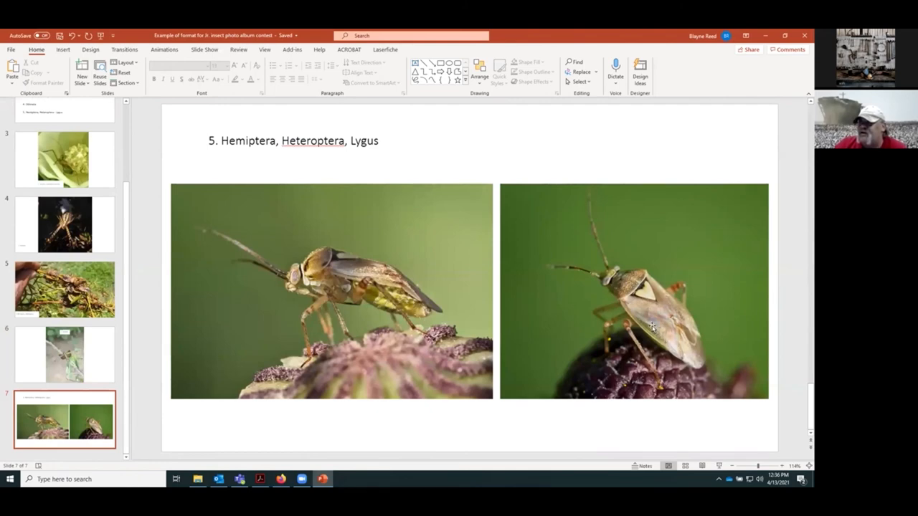
pyautogui.moveTo(625, 323)
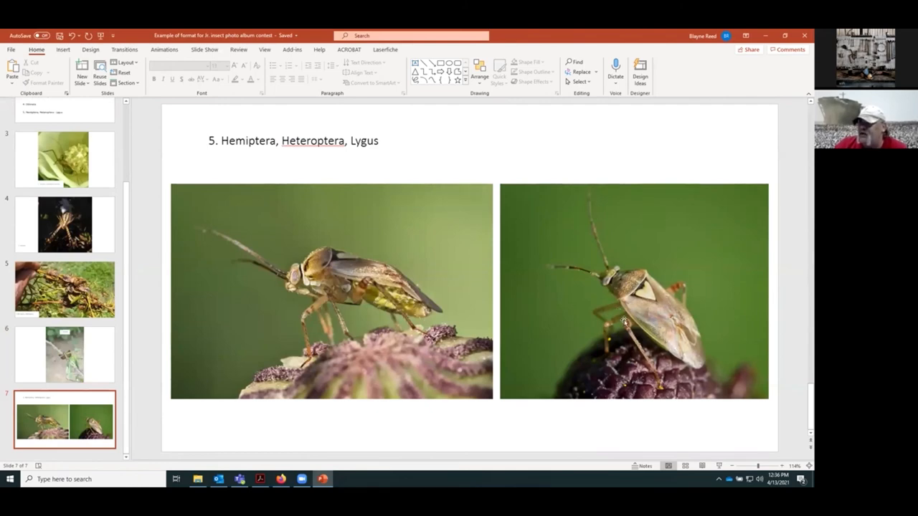
pyautogui.moveTo(667, 310)
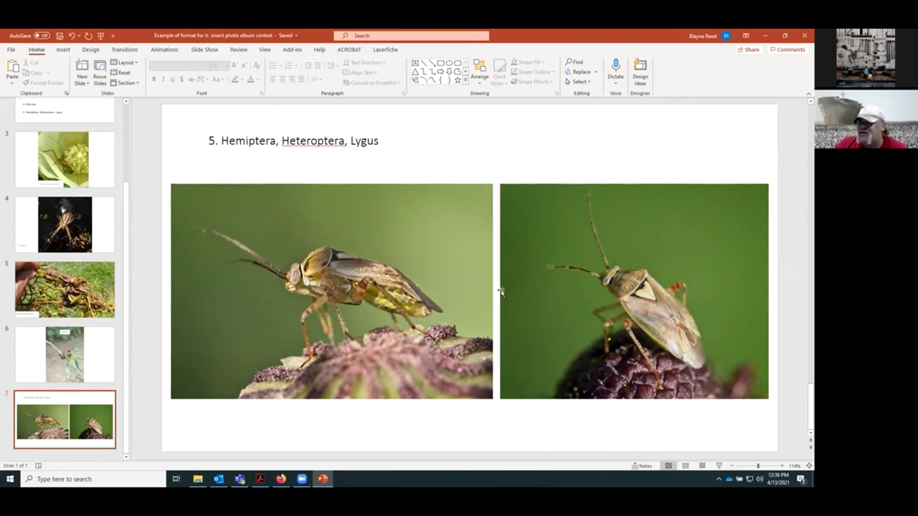
pyautogui.moveTo(466, 310)
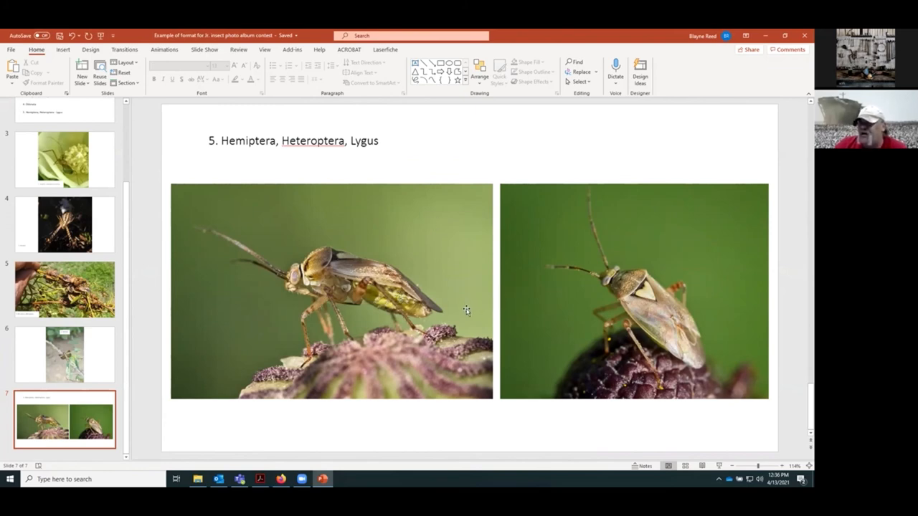
pyautogui.moveTo(463, 314)
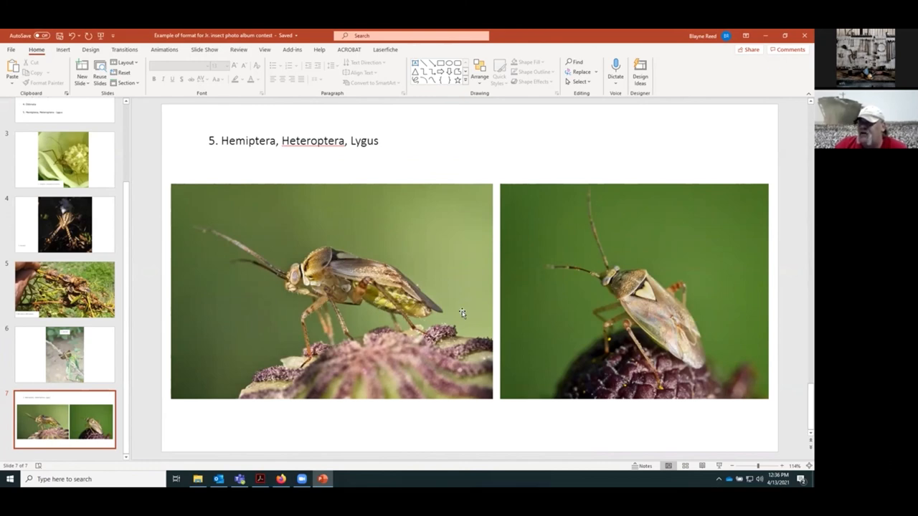
pyautogui.moveTo(603, 305)
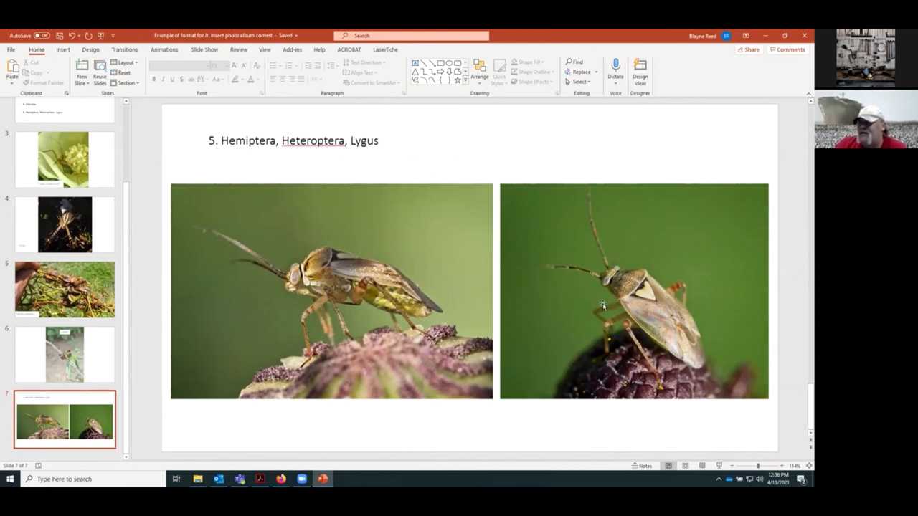
pyautogui.moveTo(566, 314)
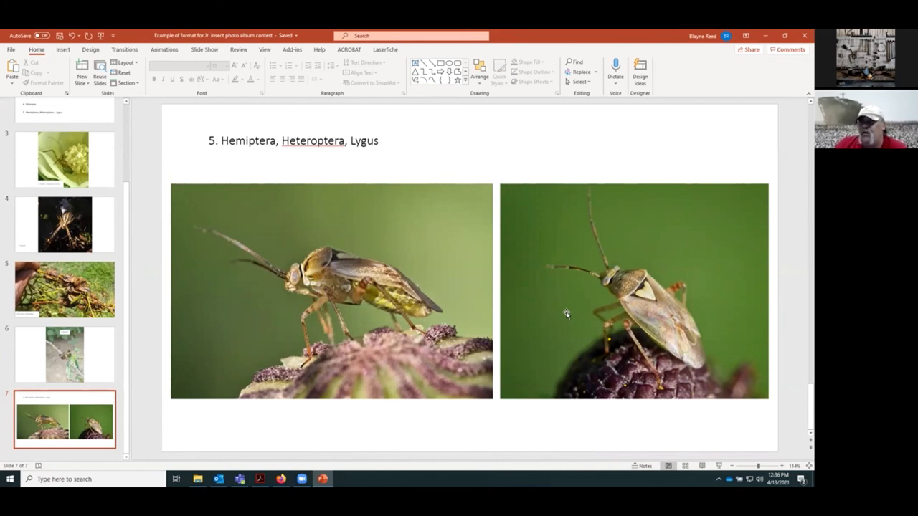
pyautogui.moveTo(228, 177)
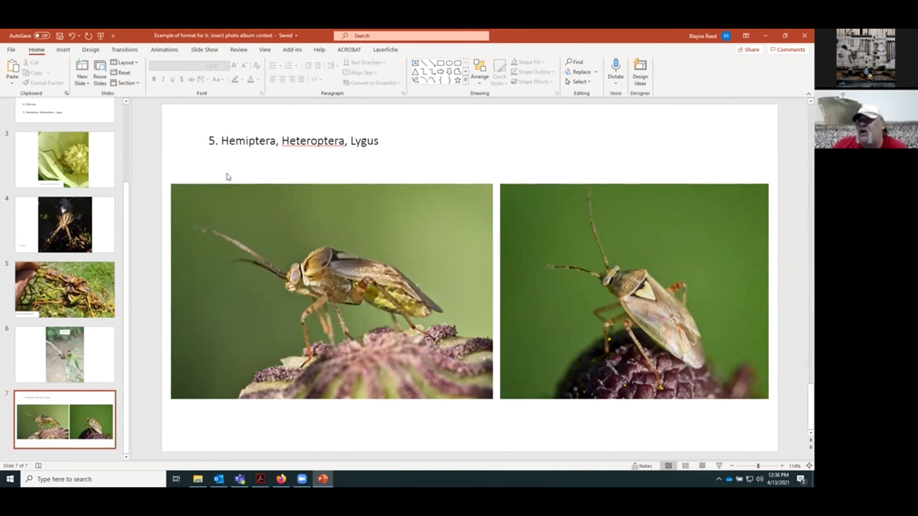
pyautogui.moveTo(556, 260)
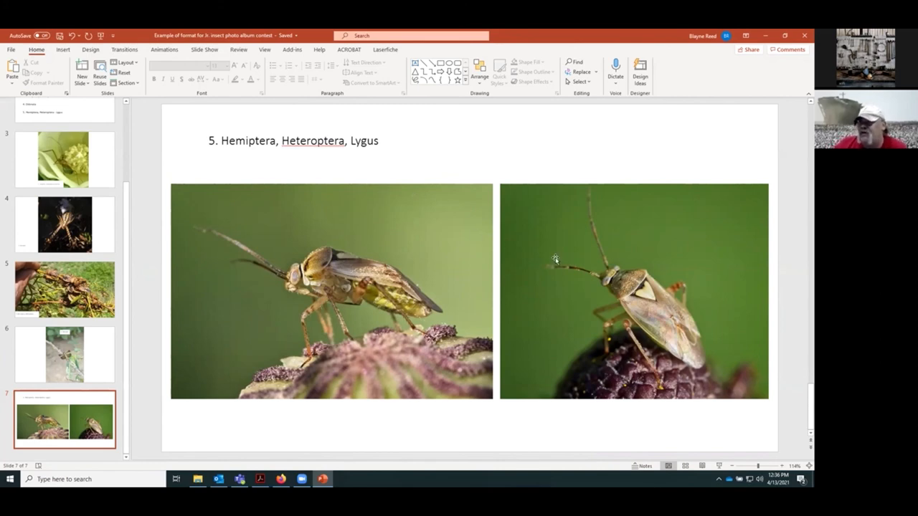
pyautogui.moveTo(397, 162)
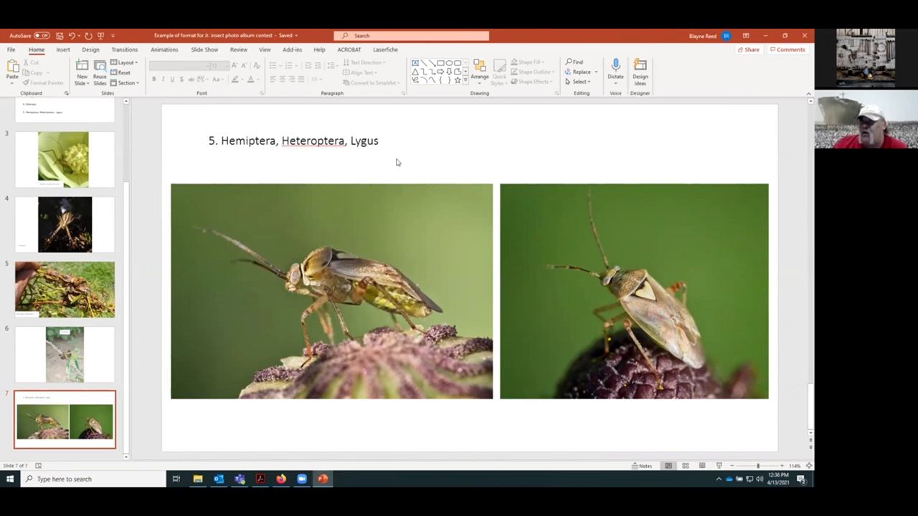
pyautogui.moveTo(308, 171)
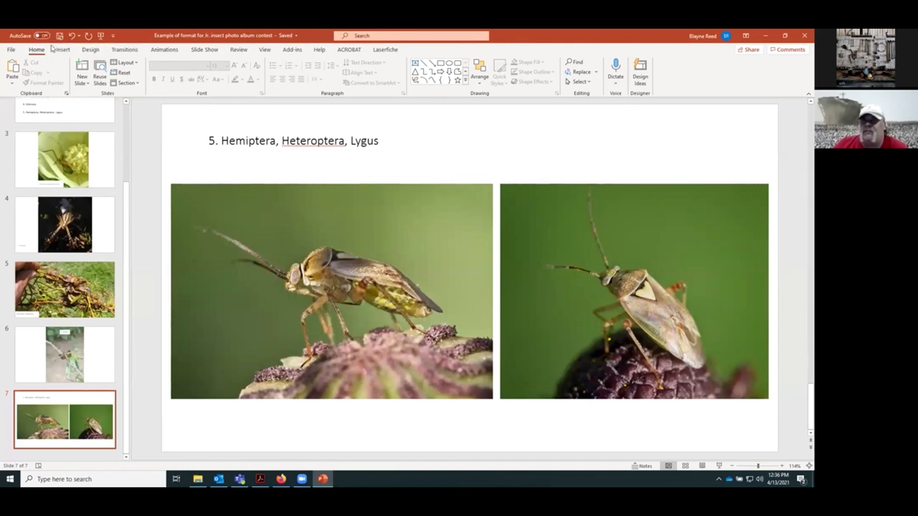
pyautogui.moveTo(42, 35)
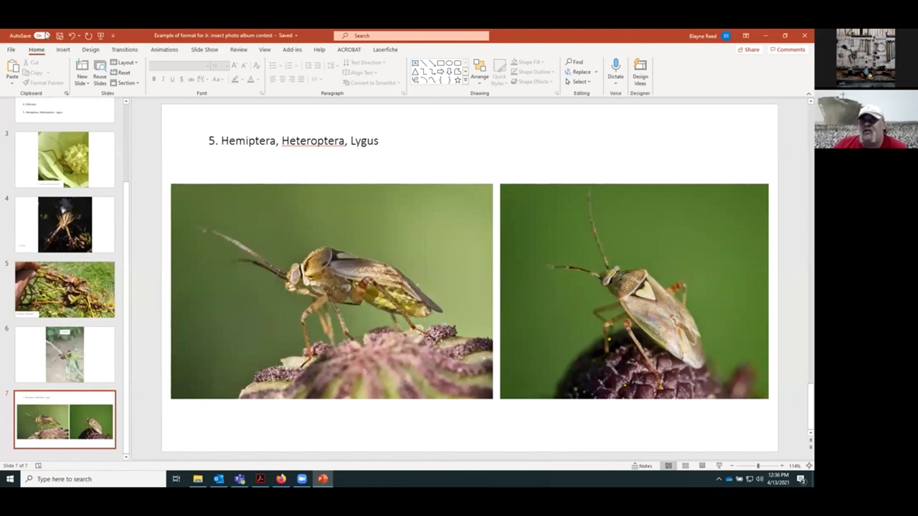
# Open the File backstage view for the insect photo album
pyautogui.click(10, 49)
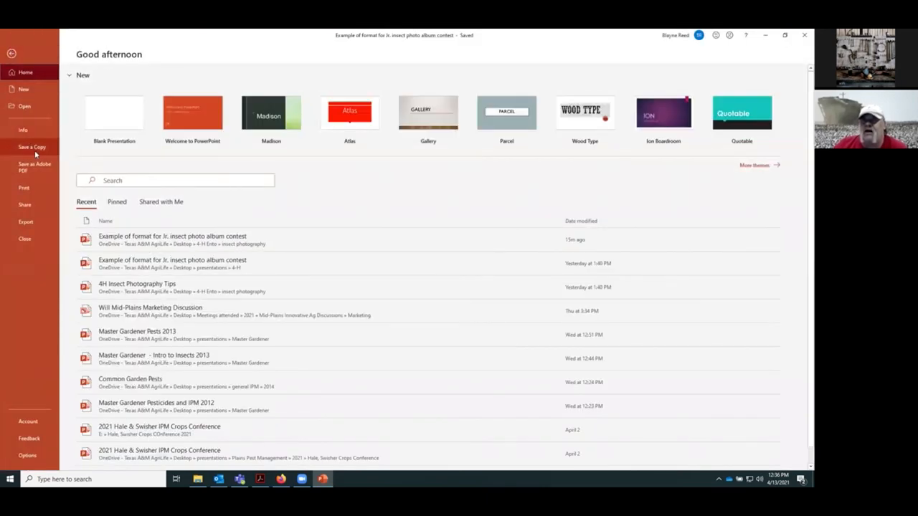
pyautogui.moveTo(32, 166)
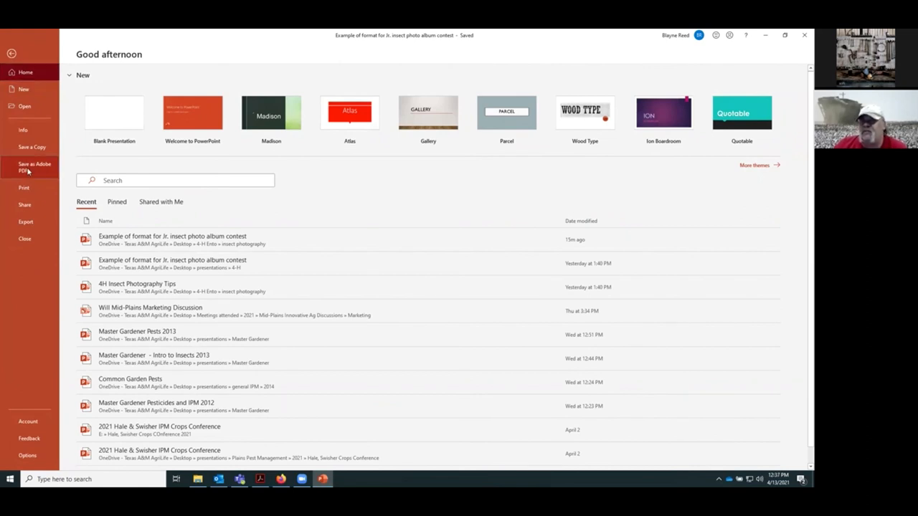
# Save as Adobe PDF named 'Example of format for Jr. insect photo album contest 1'
pyautogui.click(35, 167)
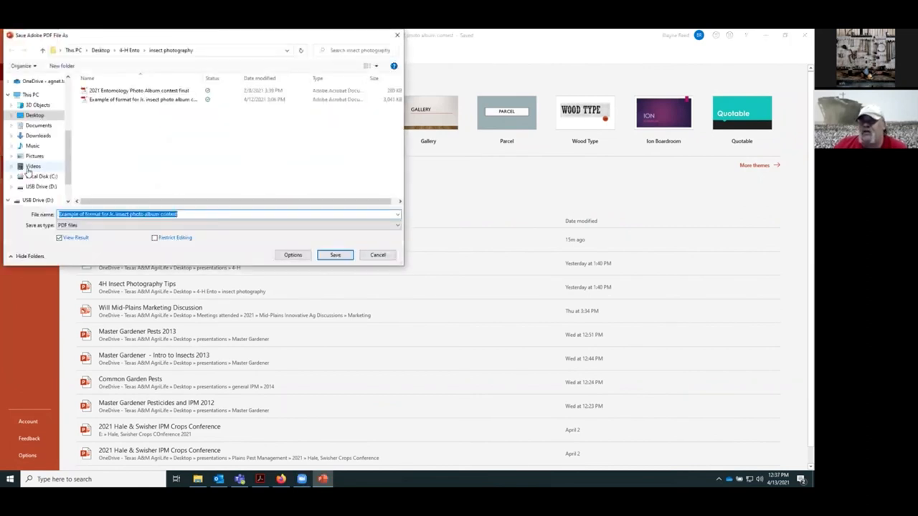
pyautogui.click(201, 215)
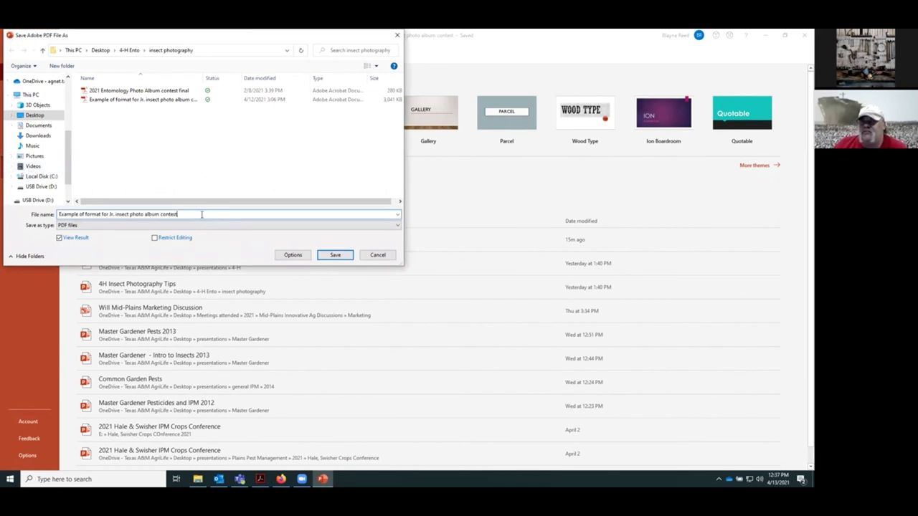
pyautogui.write('1')
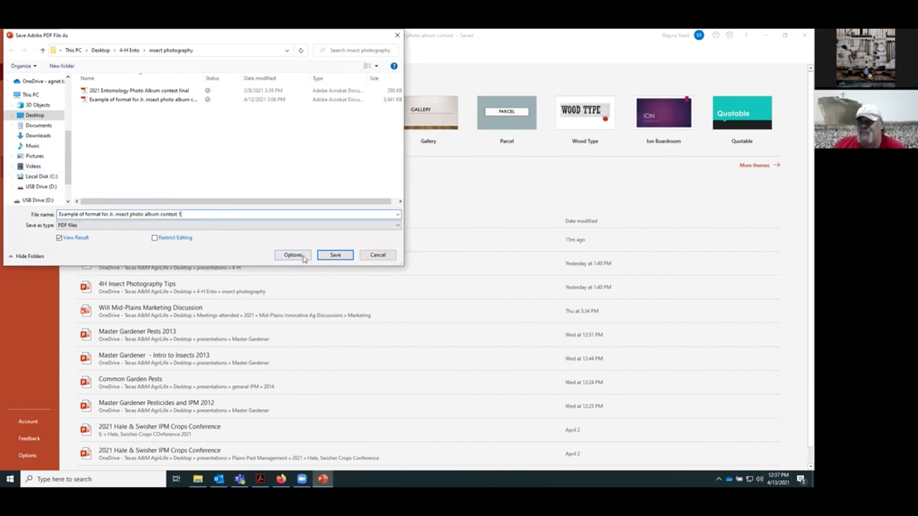
pyautogui.click(334, 254)
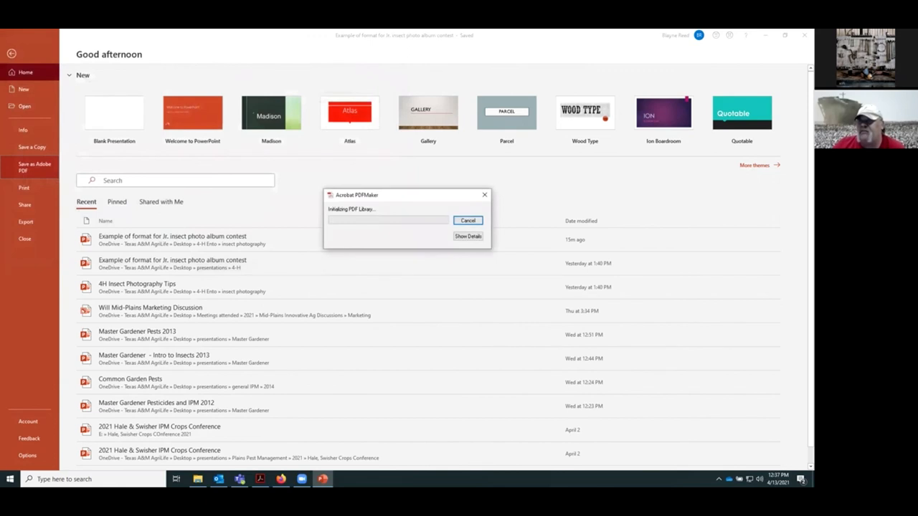
# Let the Acrobat PDFMaker conversion finish and return to the presentation in Normal view
pyautogui.click(468, 220)
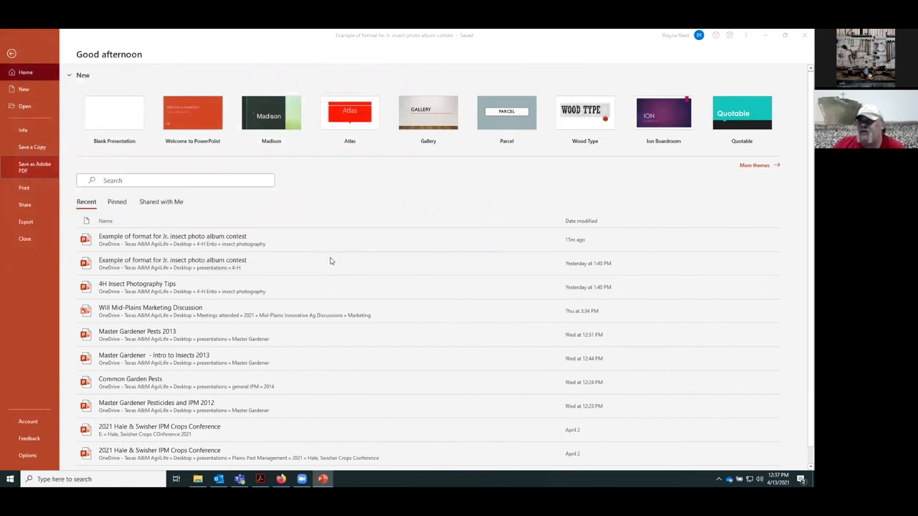
pyautogui.moveTo(769, 35)
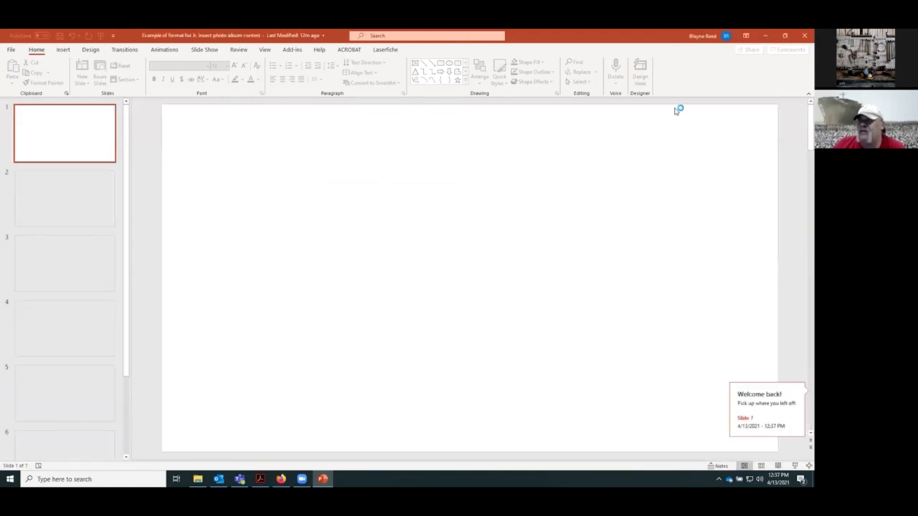
pyautogui.click(260, 479)
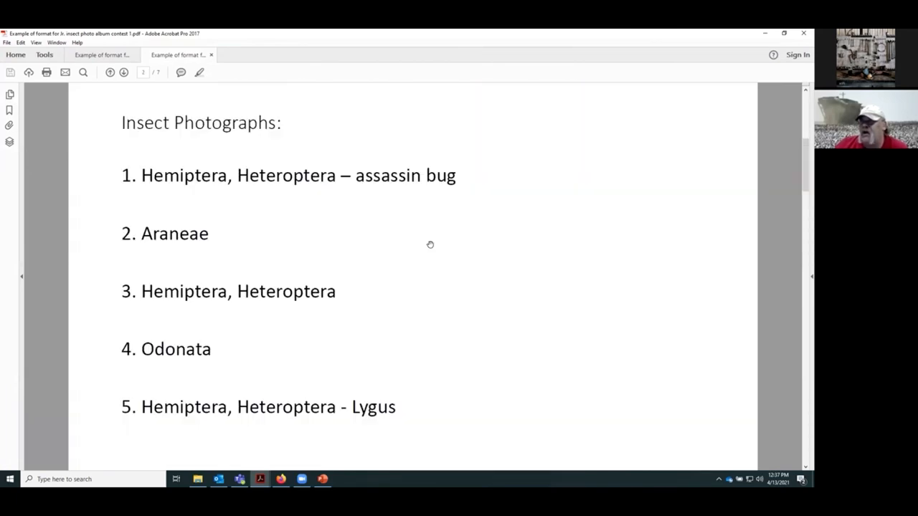
# Scroll through the exported album PDF toward page seven's Lygus plant bug photos
pyautogui.scroll(-3)
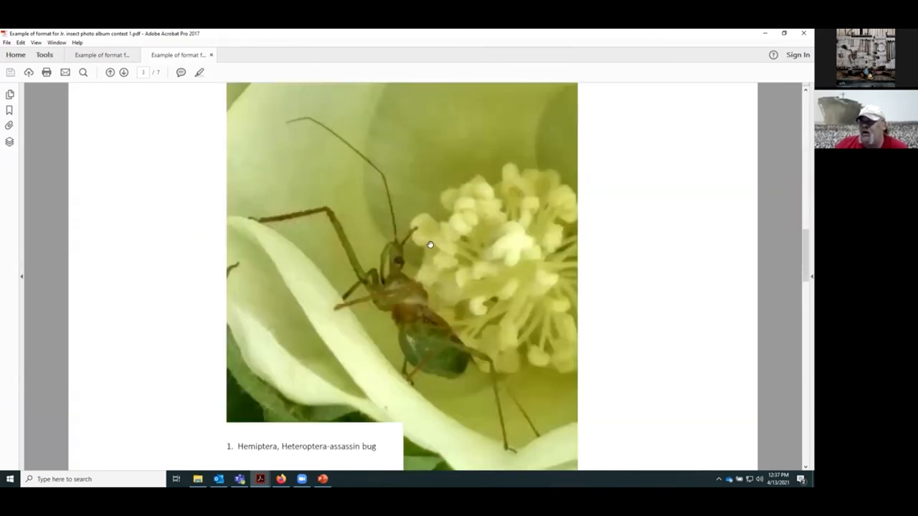
pyautogui.scroll(-3)
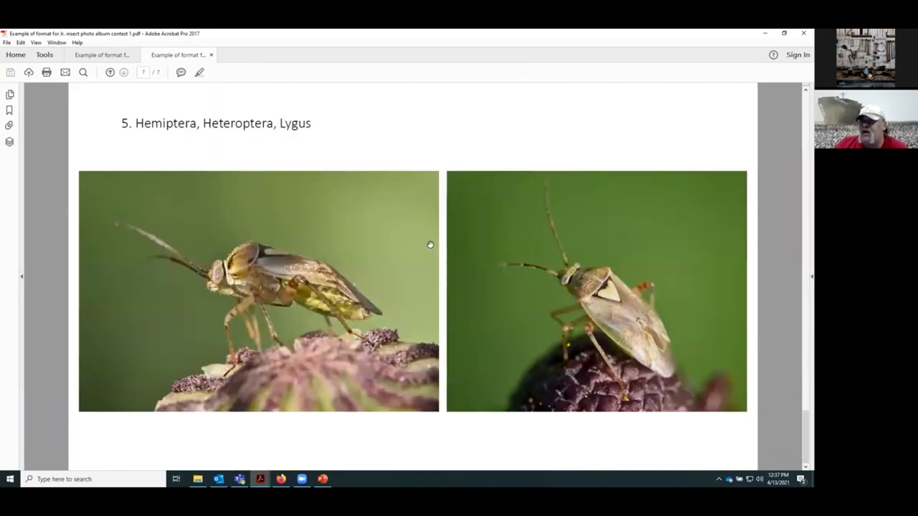
pyautogui.moveTo(431, 257)
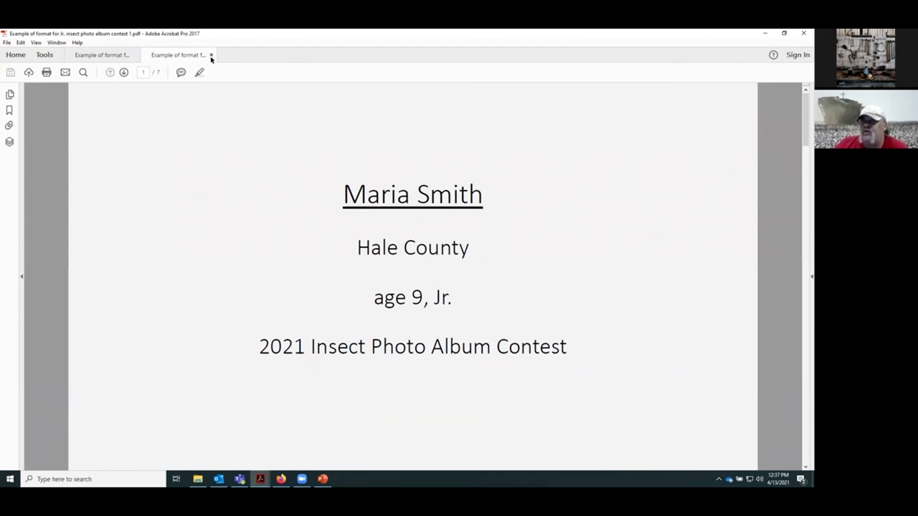
pyautogui.moveTo(222, 168)
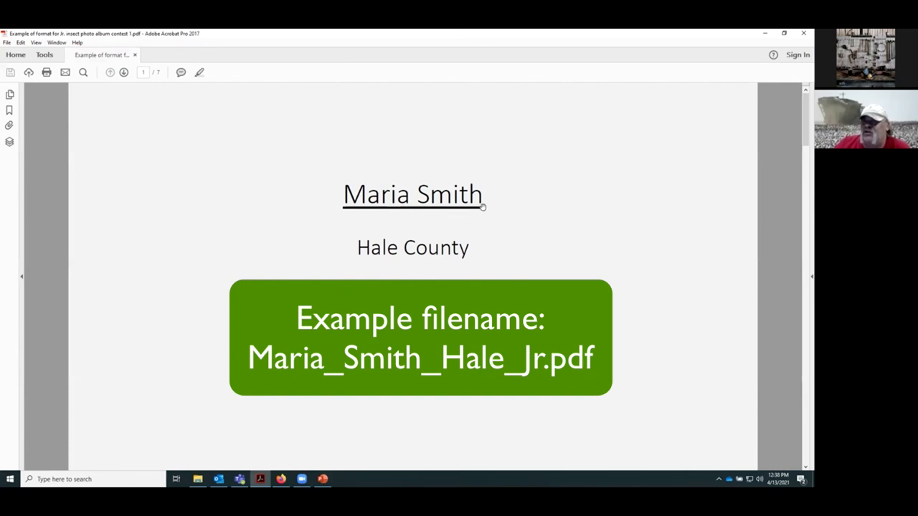
pyautogui.moveTo(320, 141)
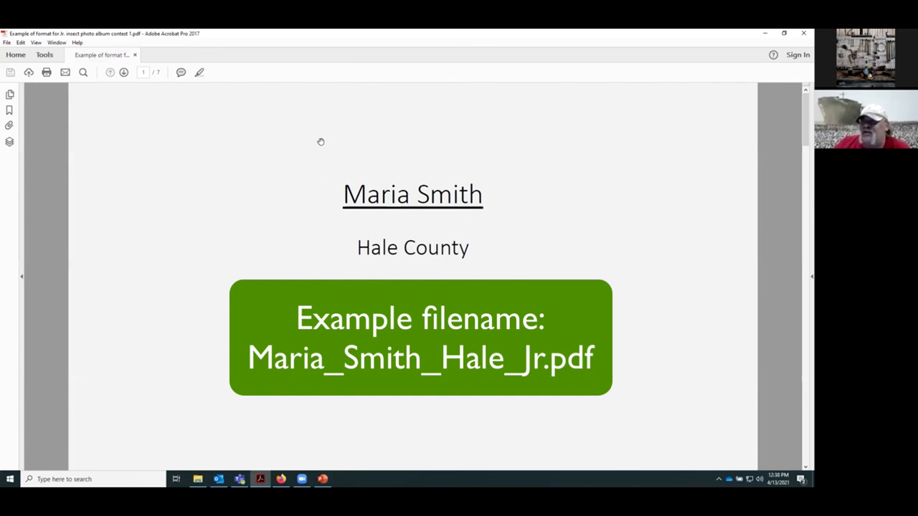